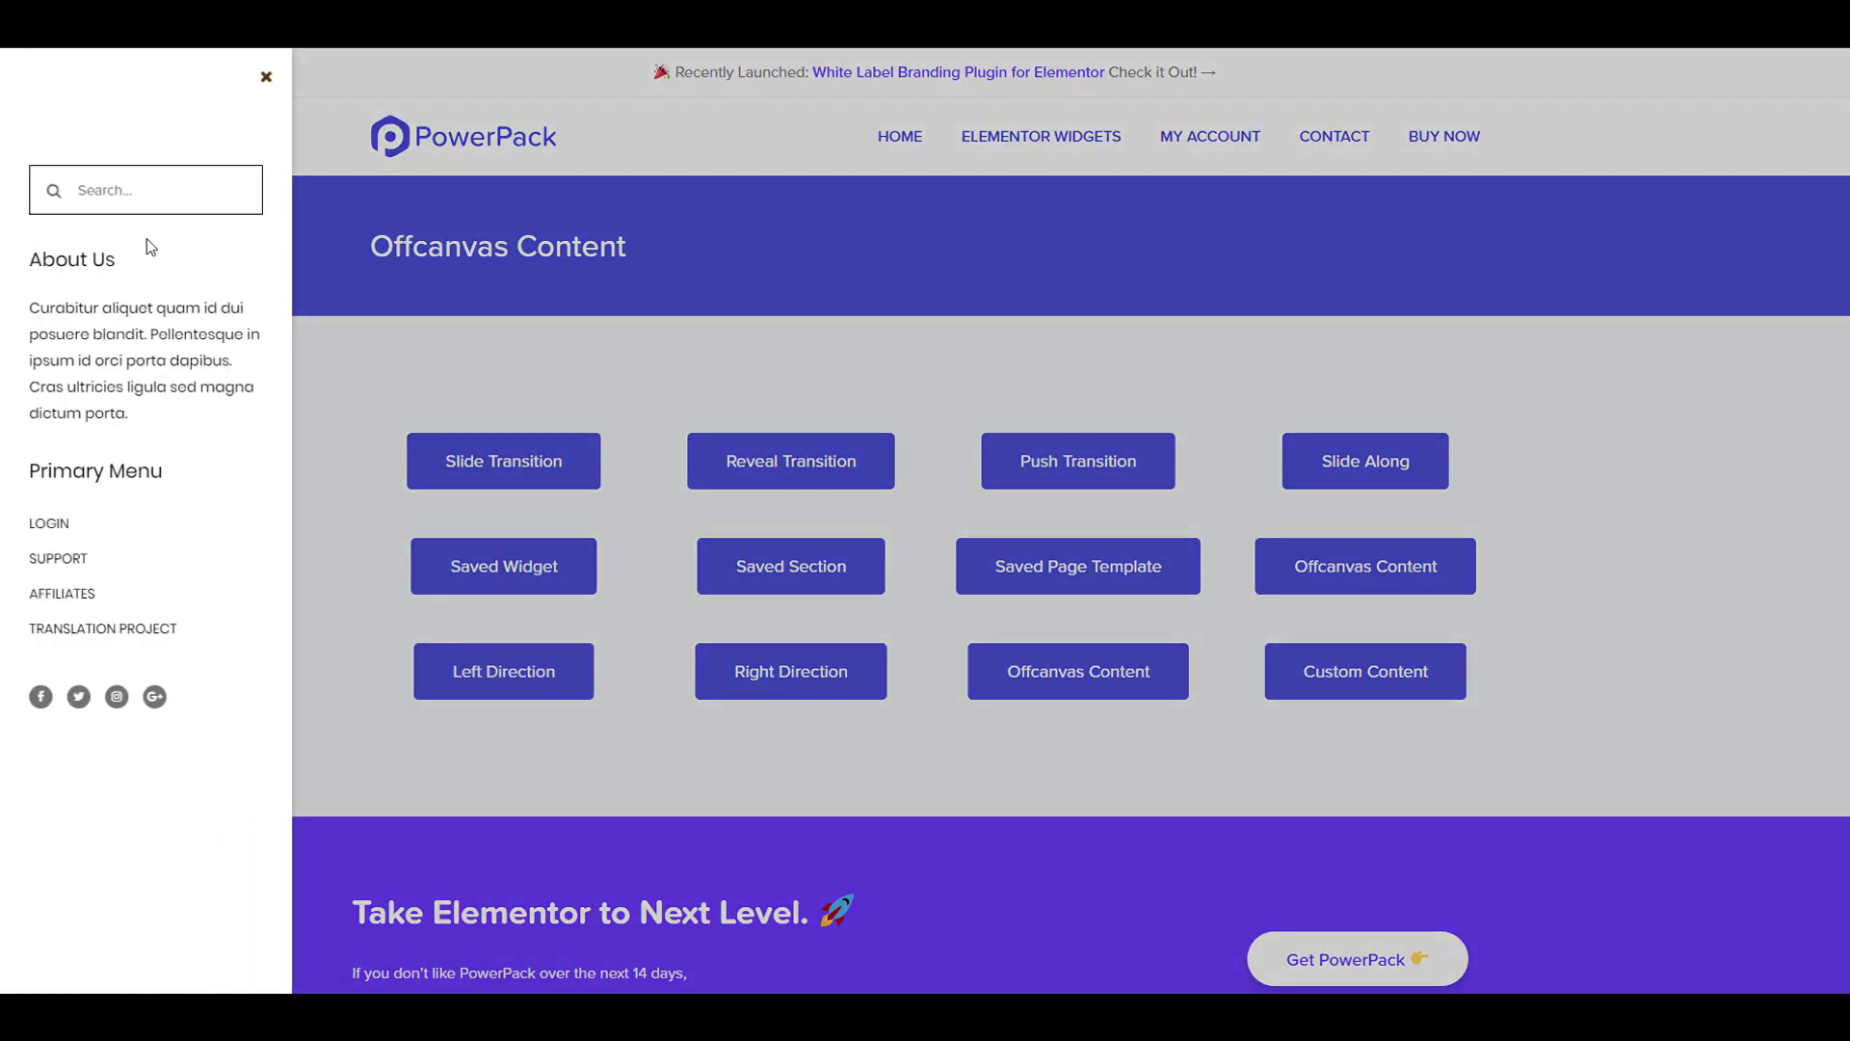
{"action": "mouse_move", "coordinate": [224, 696]}
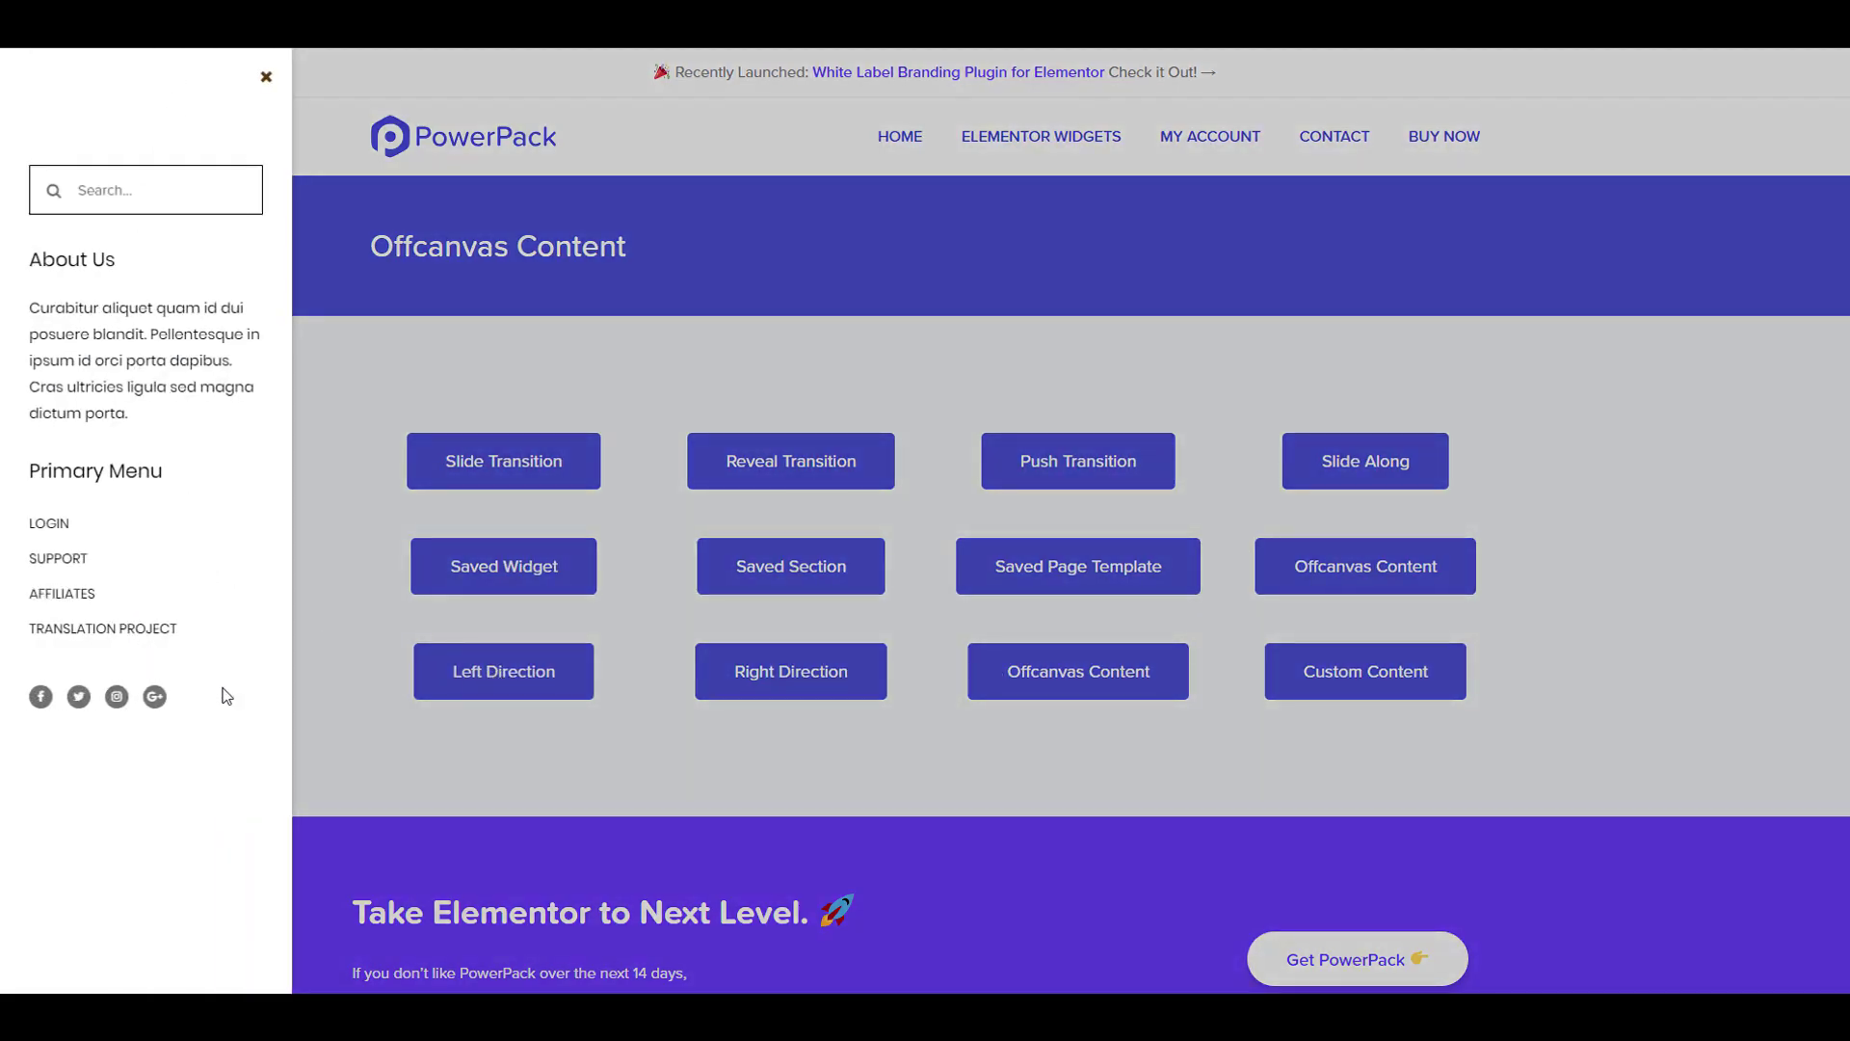
Preview the sidebar, contact, custom-content and saved-section off-canvas example panels in turn
{"action": "left_click", "coordinate": [266, 77]}
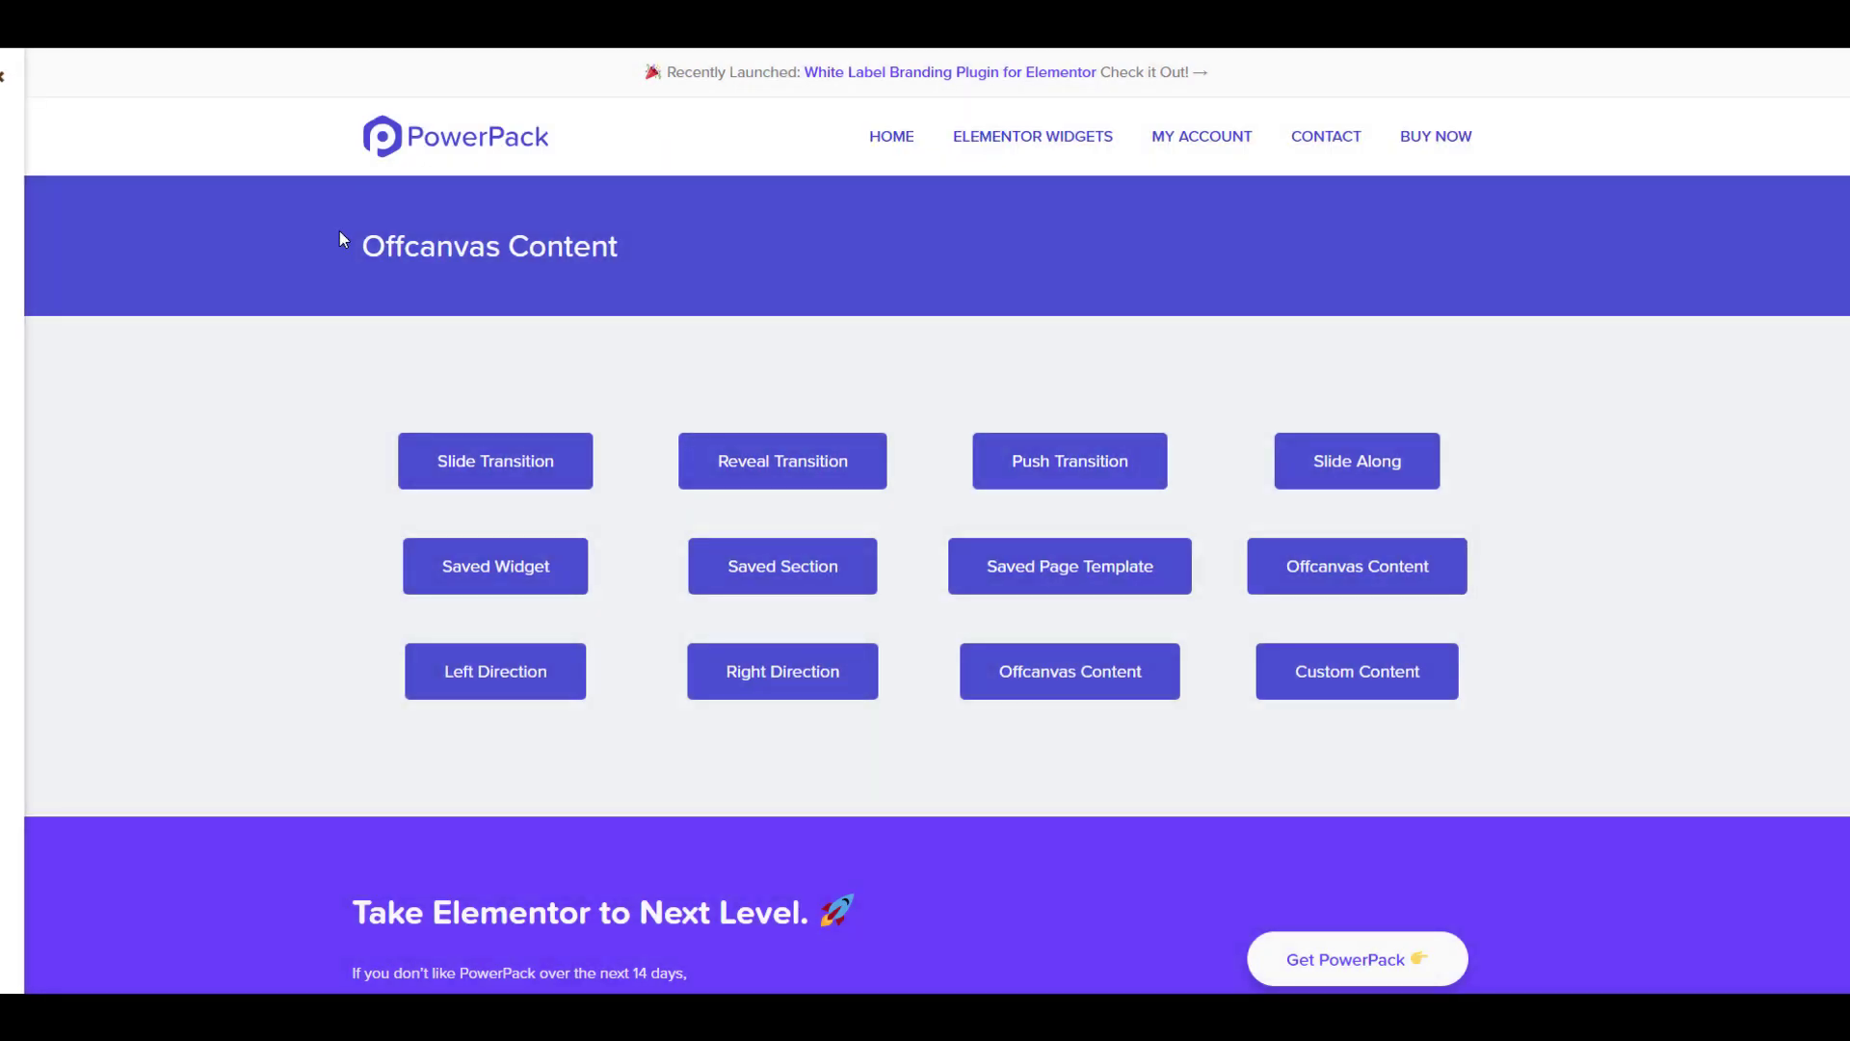
{"action": "left_click", "coordinate": [781, 671]}
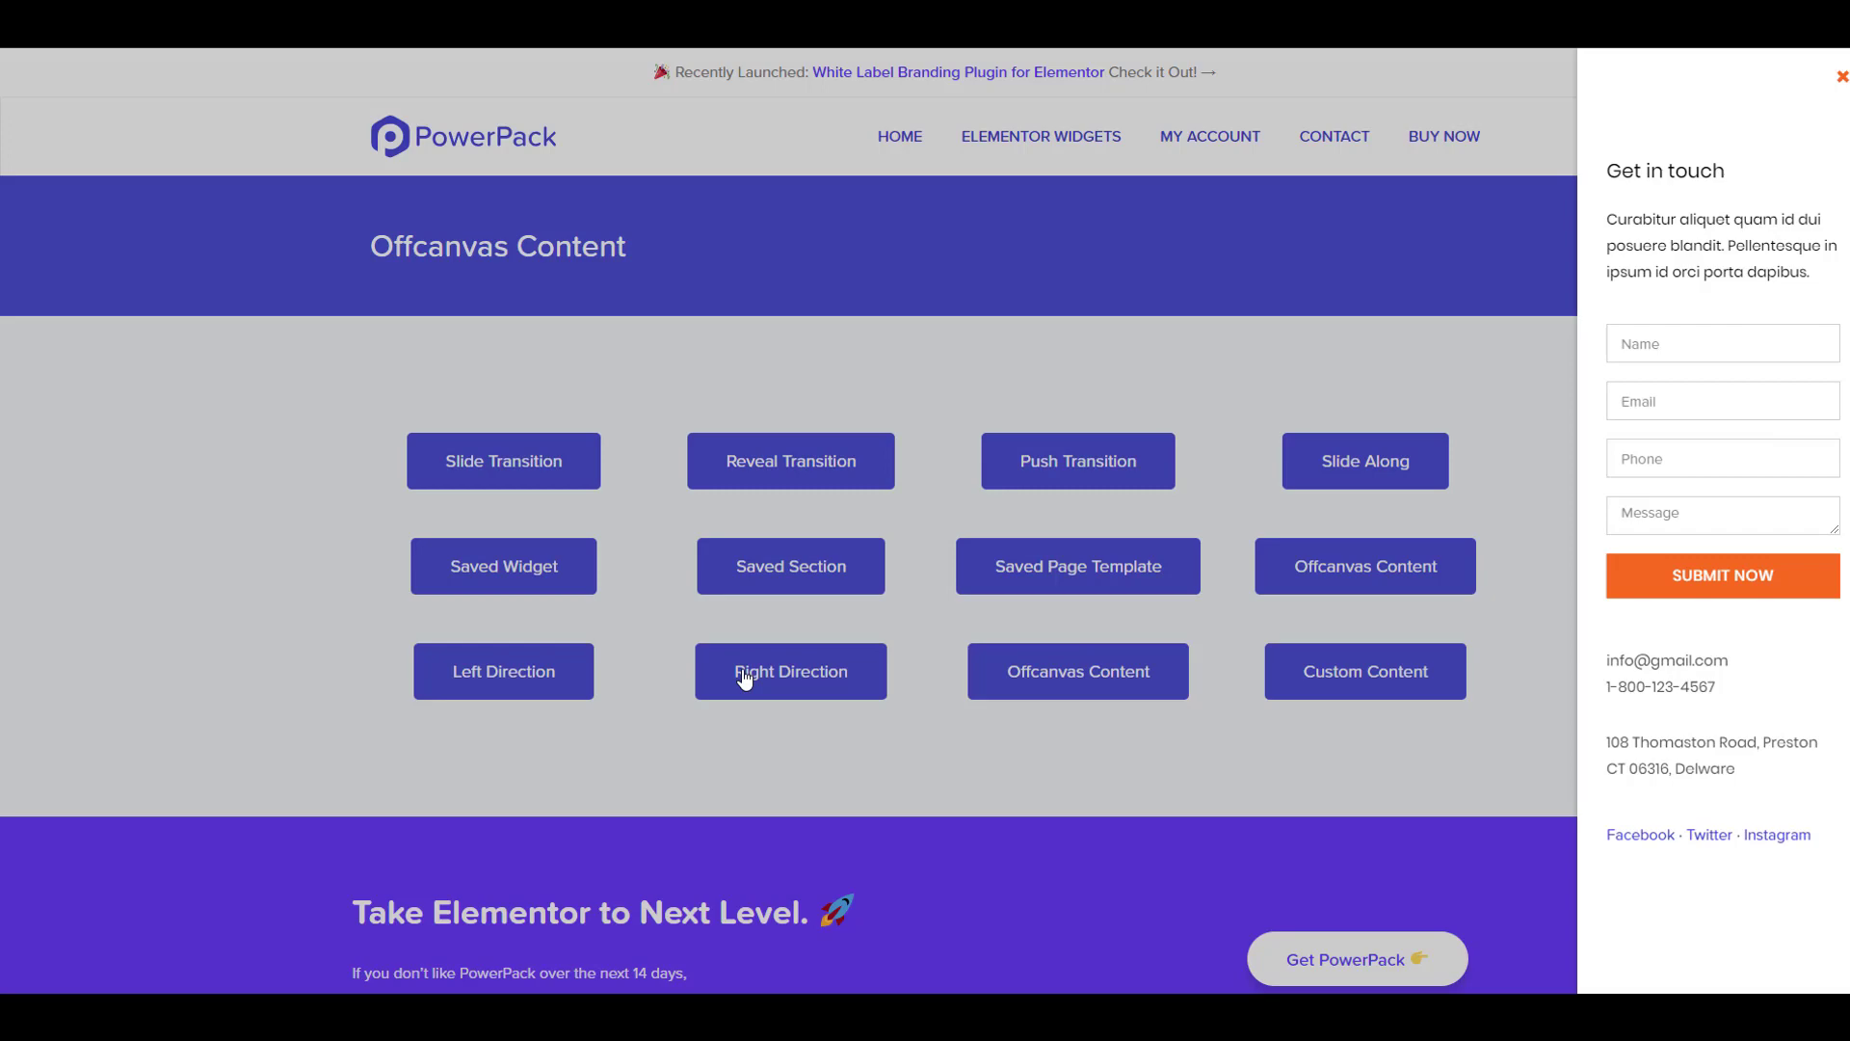
{"action": "left_click", "coordinate": [1839, 77]}
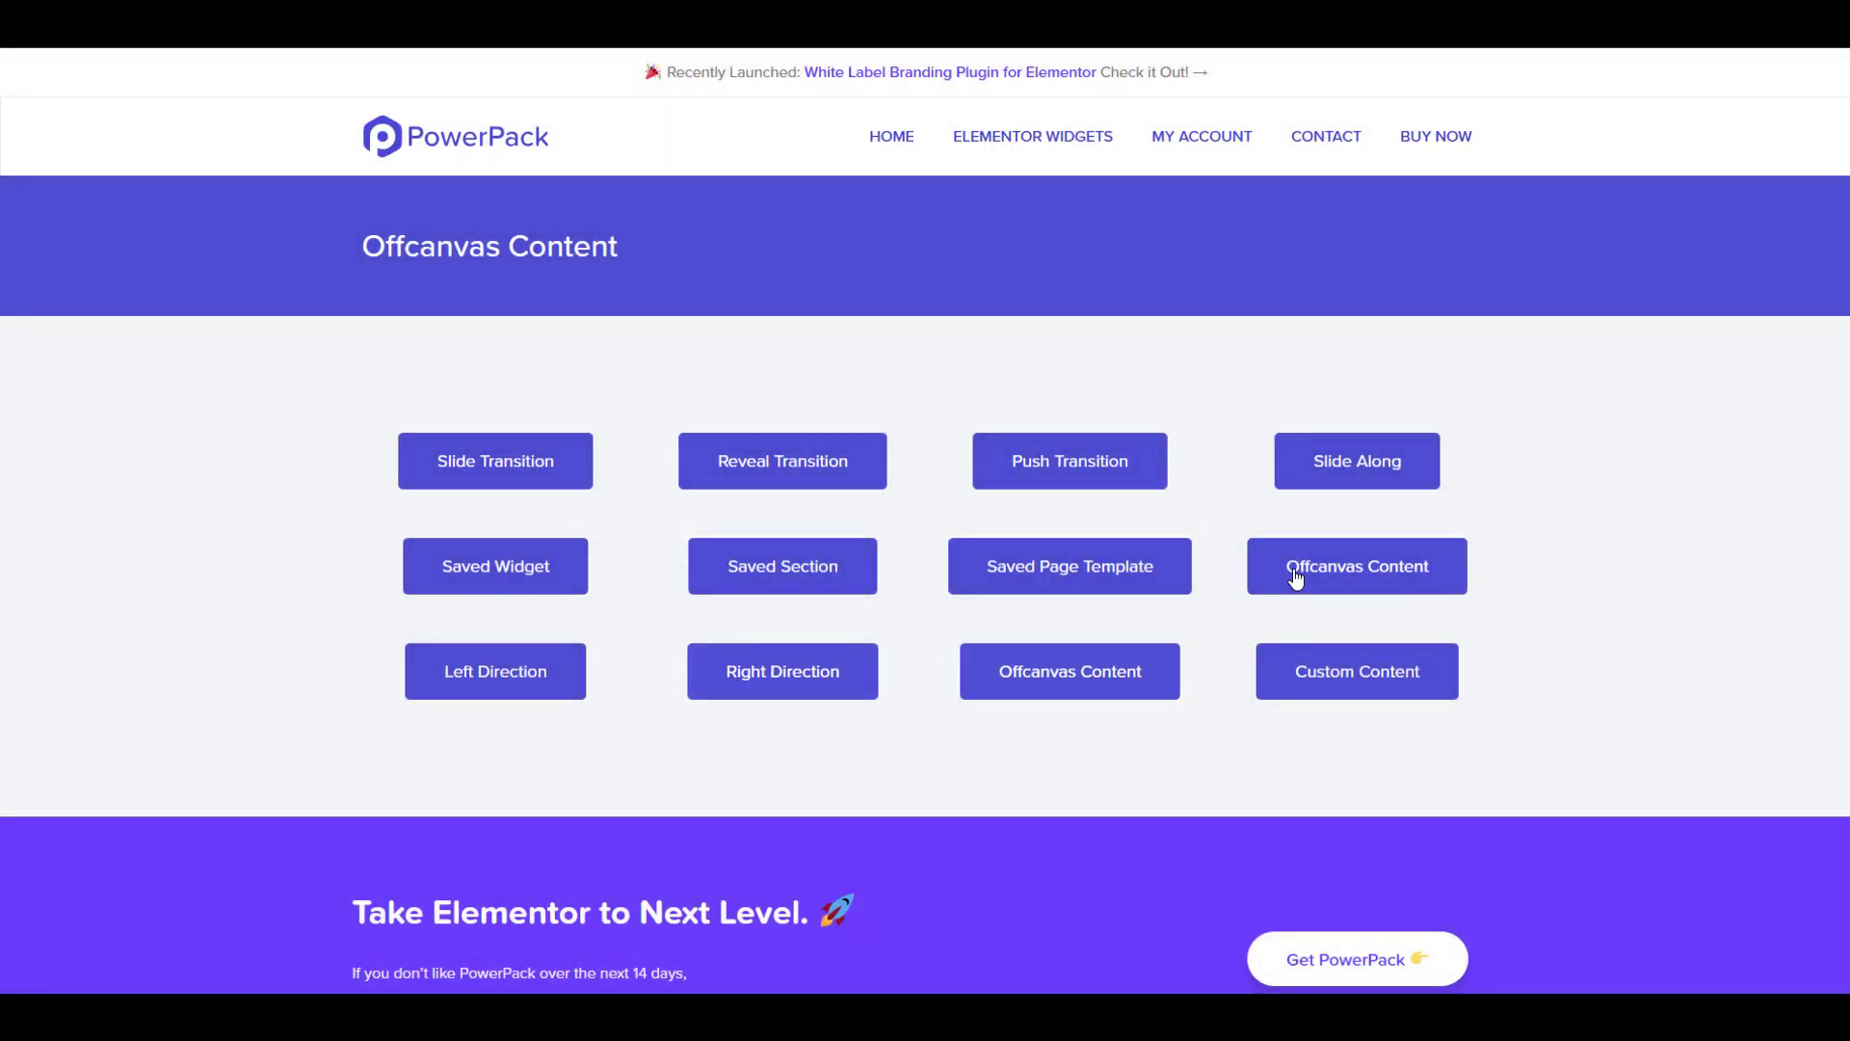
{"action": "left_click", "coordinate": [1356, 565]}
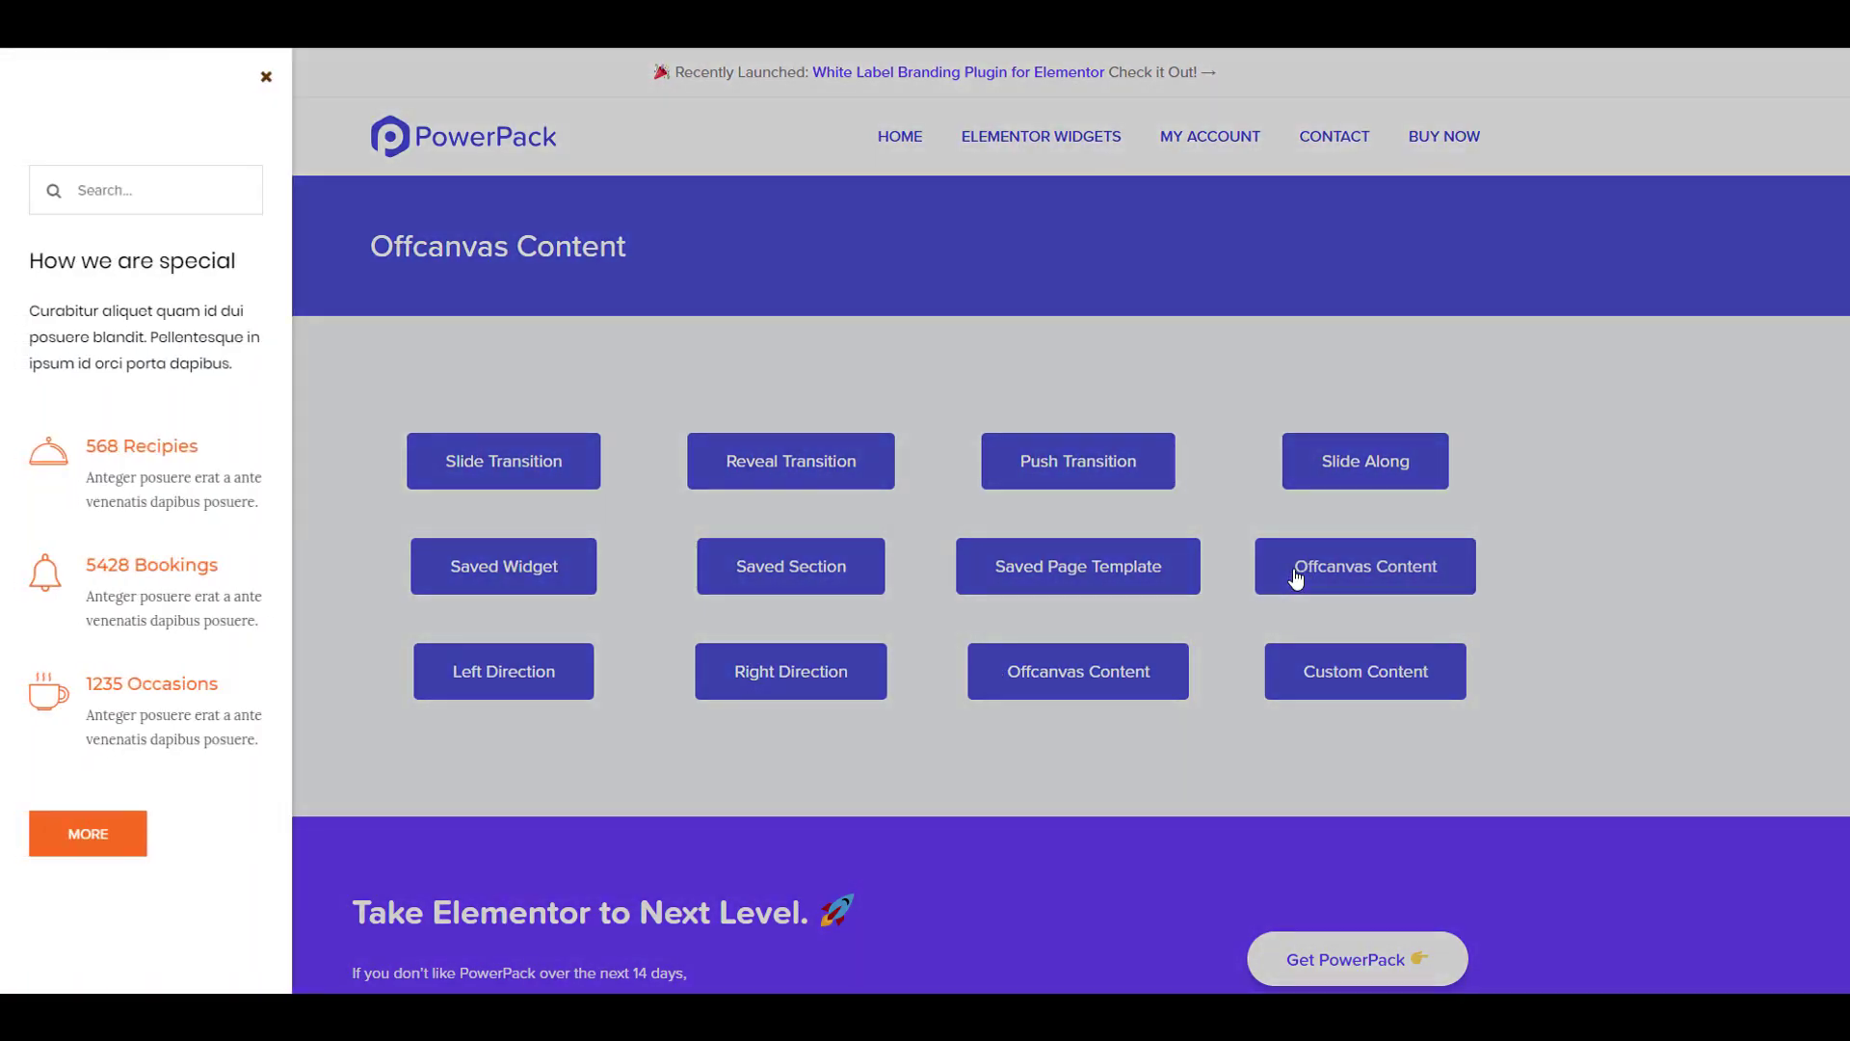
{"action": "left_click", "coordinate": [266, 78]}
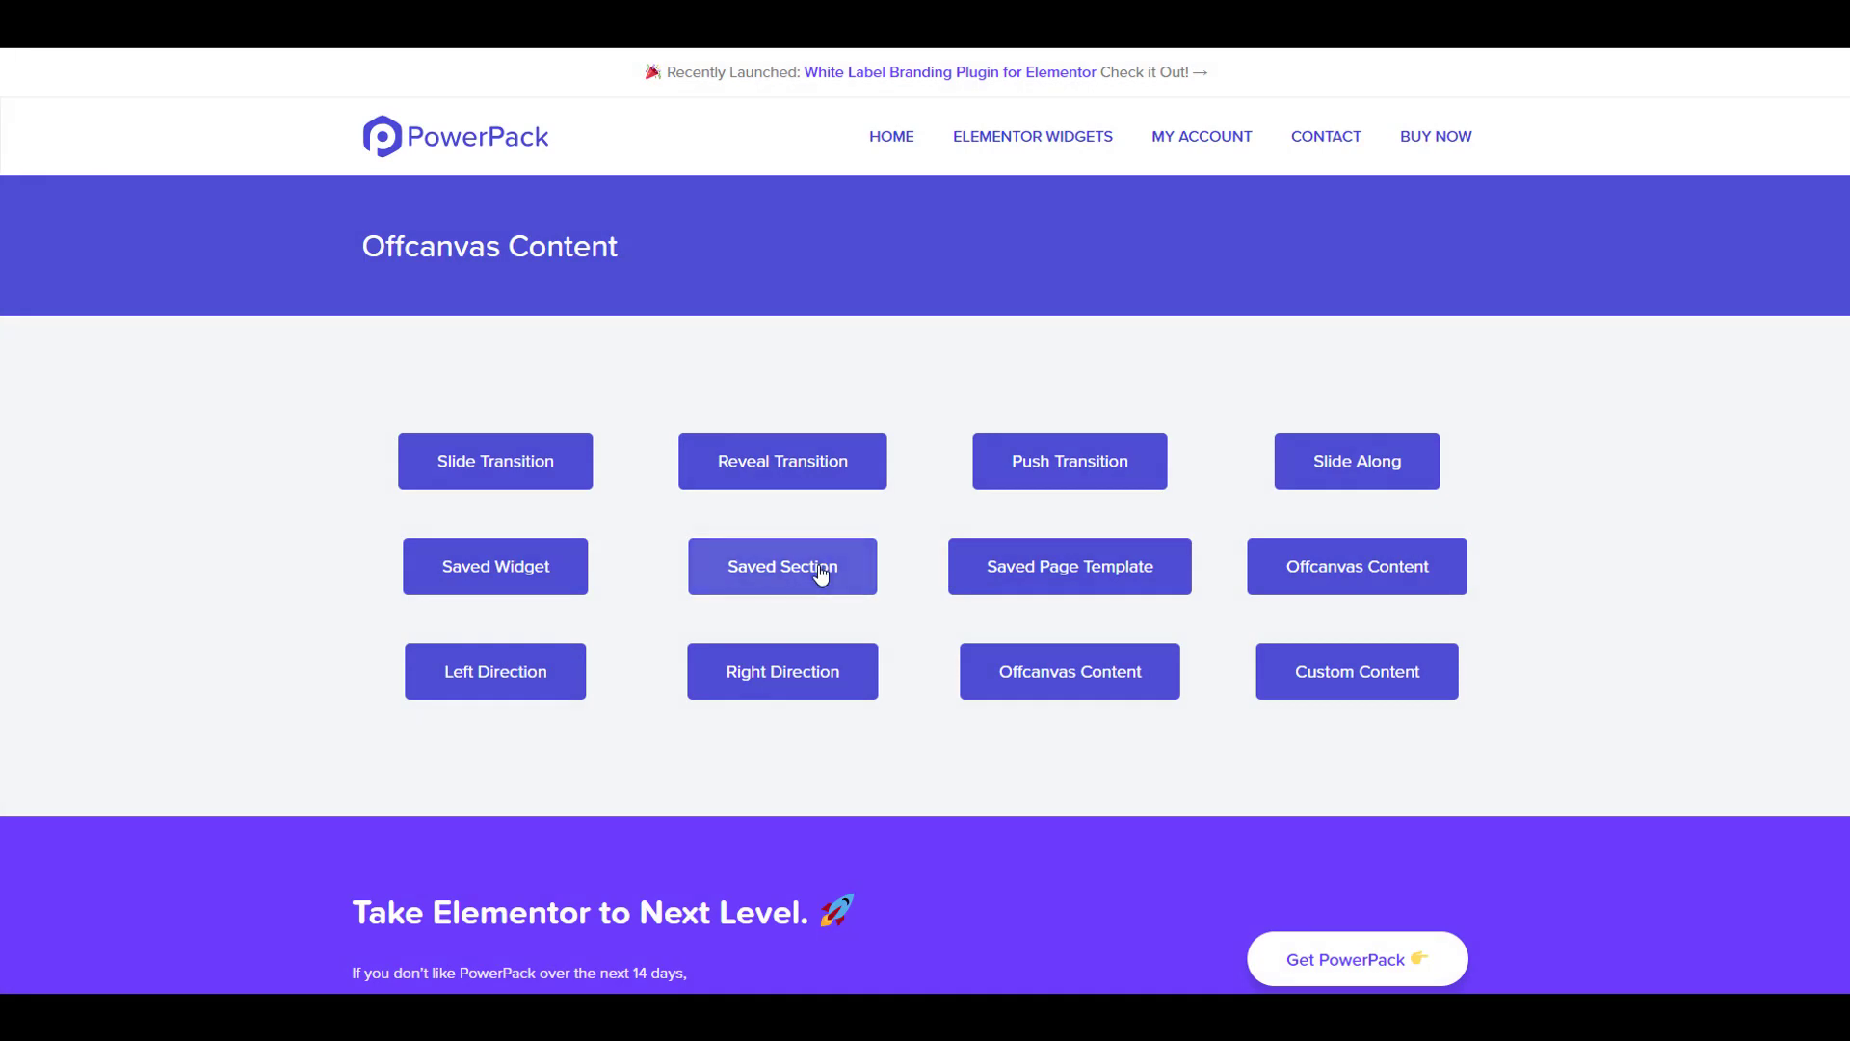
{"action": "left_click", "coordinate": [781, 565]}
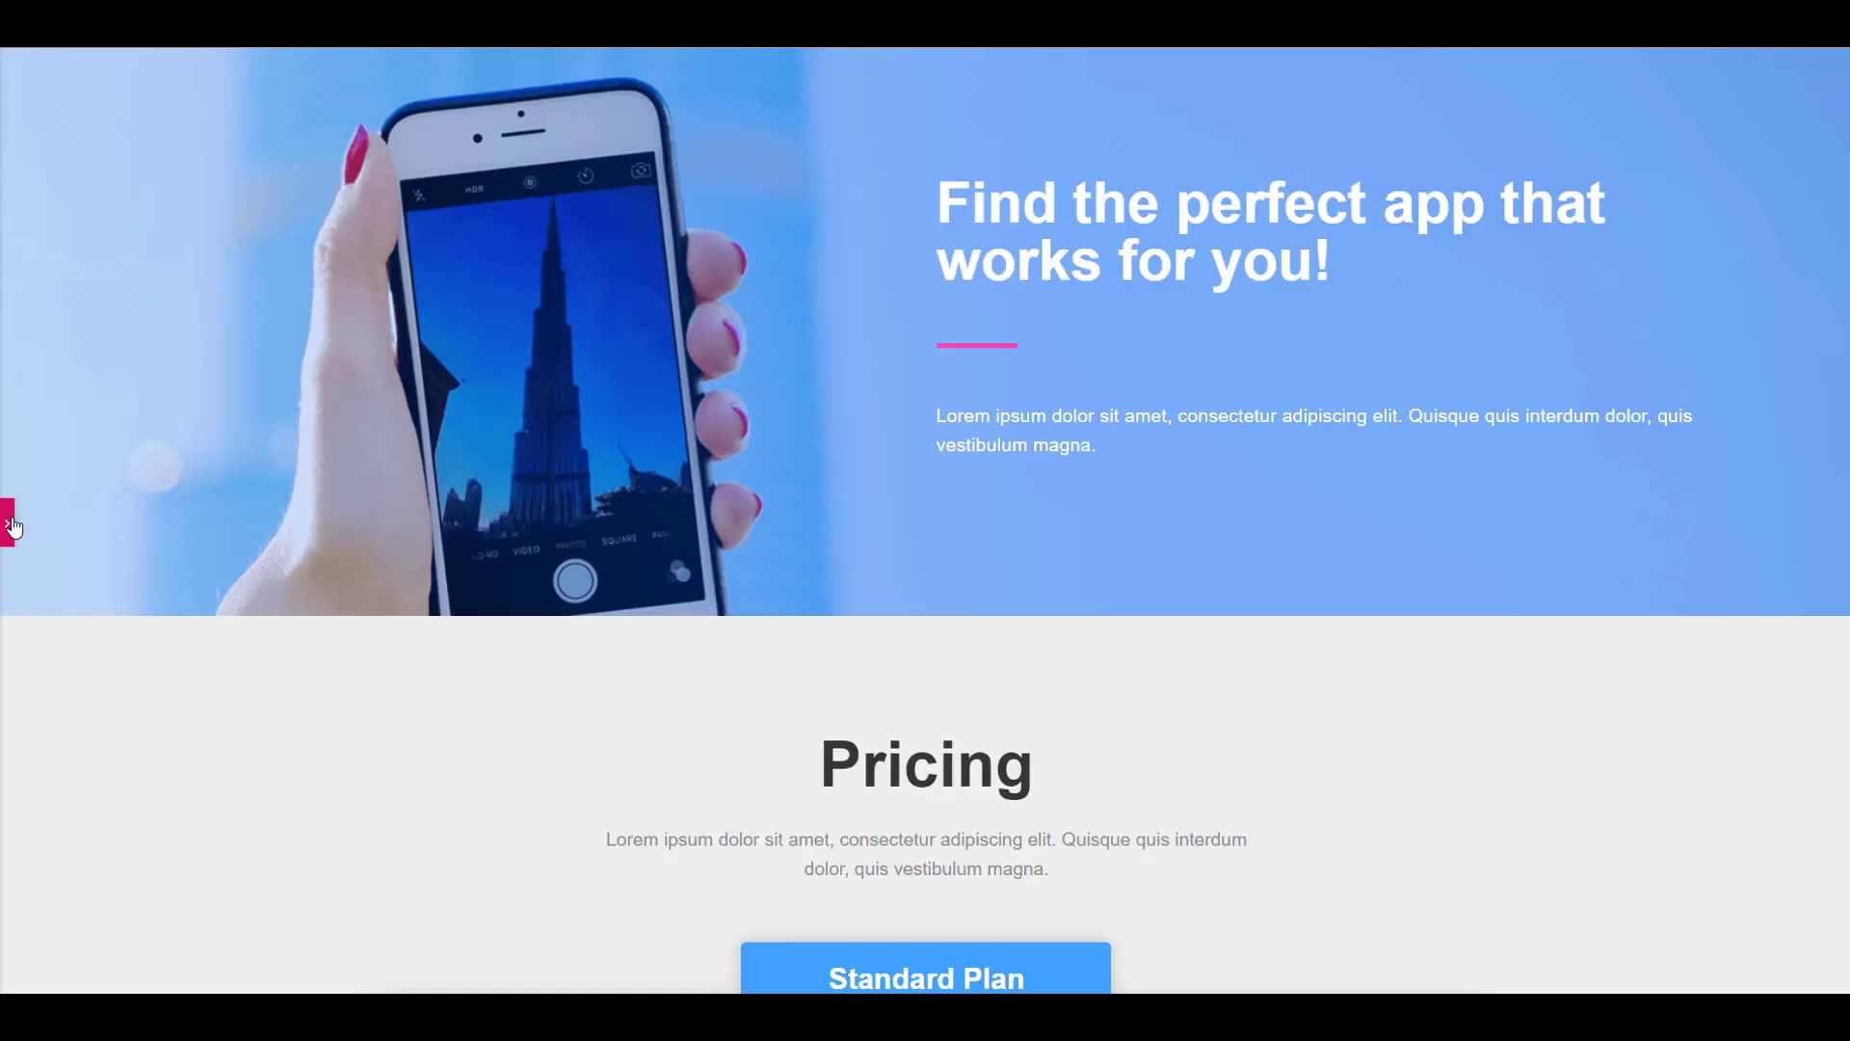
Reopen the Elementor editing panel for the Offcanvas Content widget
{"action": "left_click", "coordinate": [12, 522]}
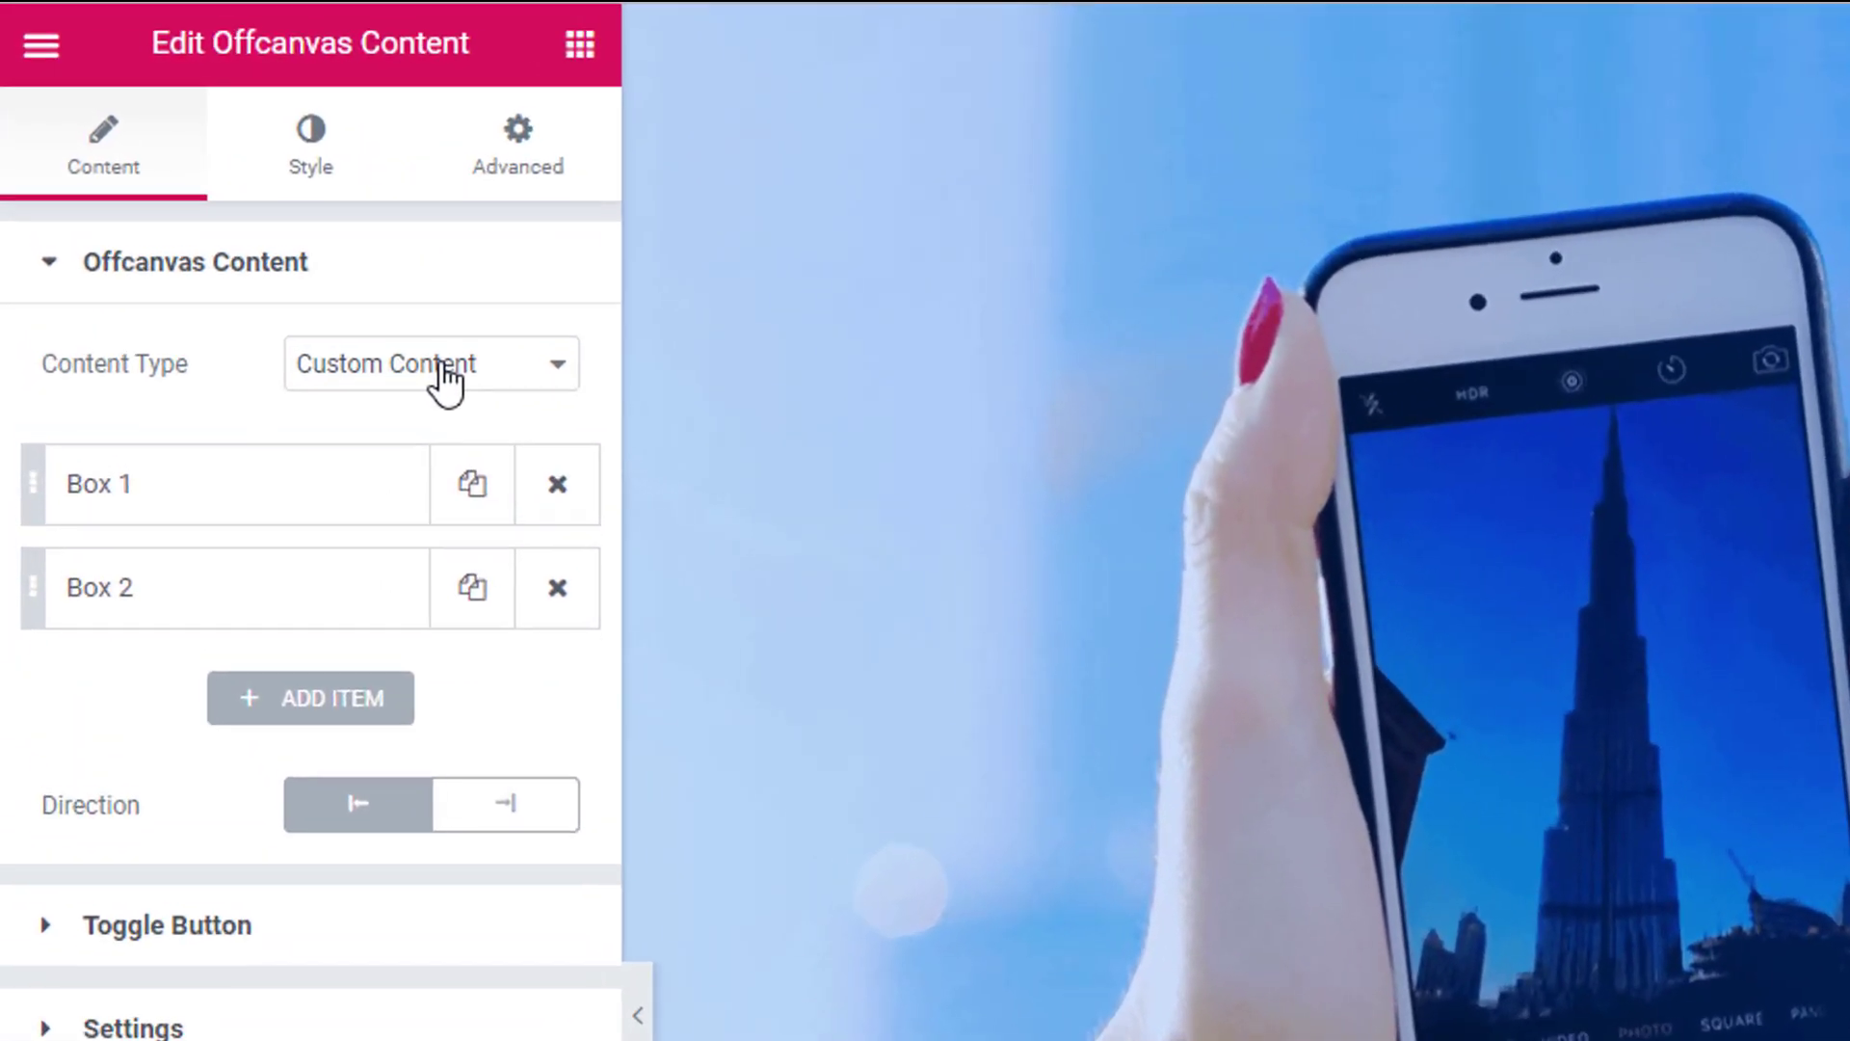
Set Content Type to Saved Section and choose 'offcanvas content 2' as the section
{"action": "left_click", "coordinate": [430, 364]}
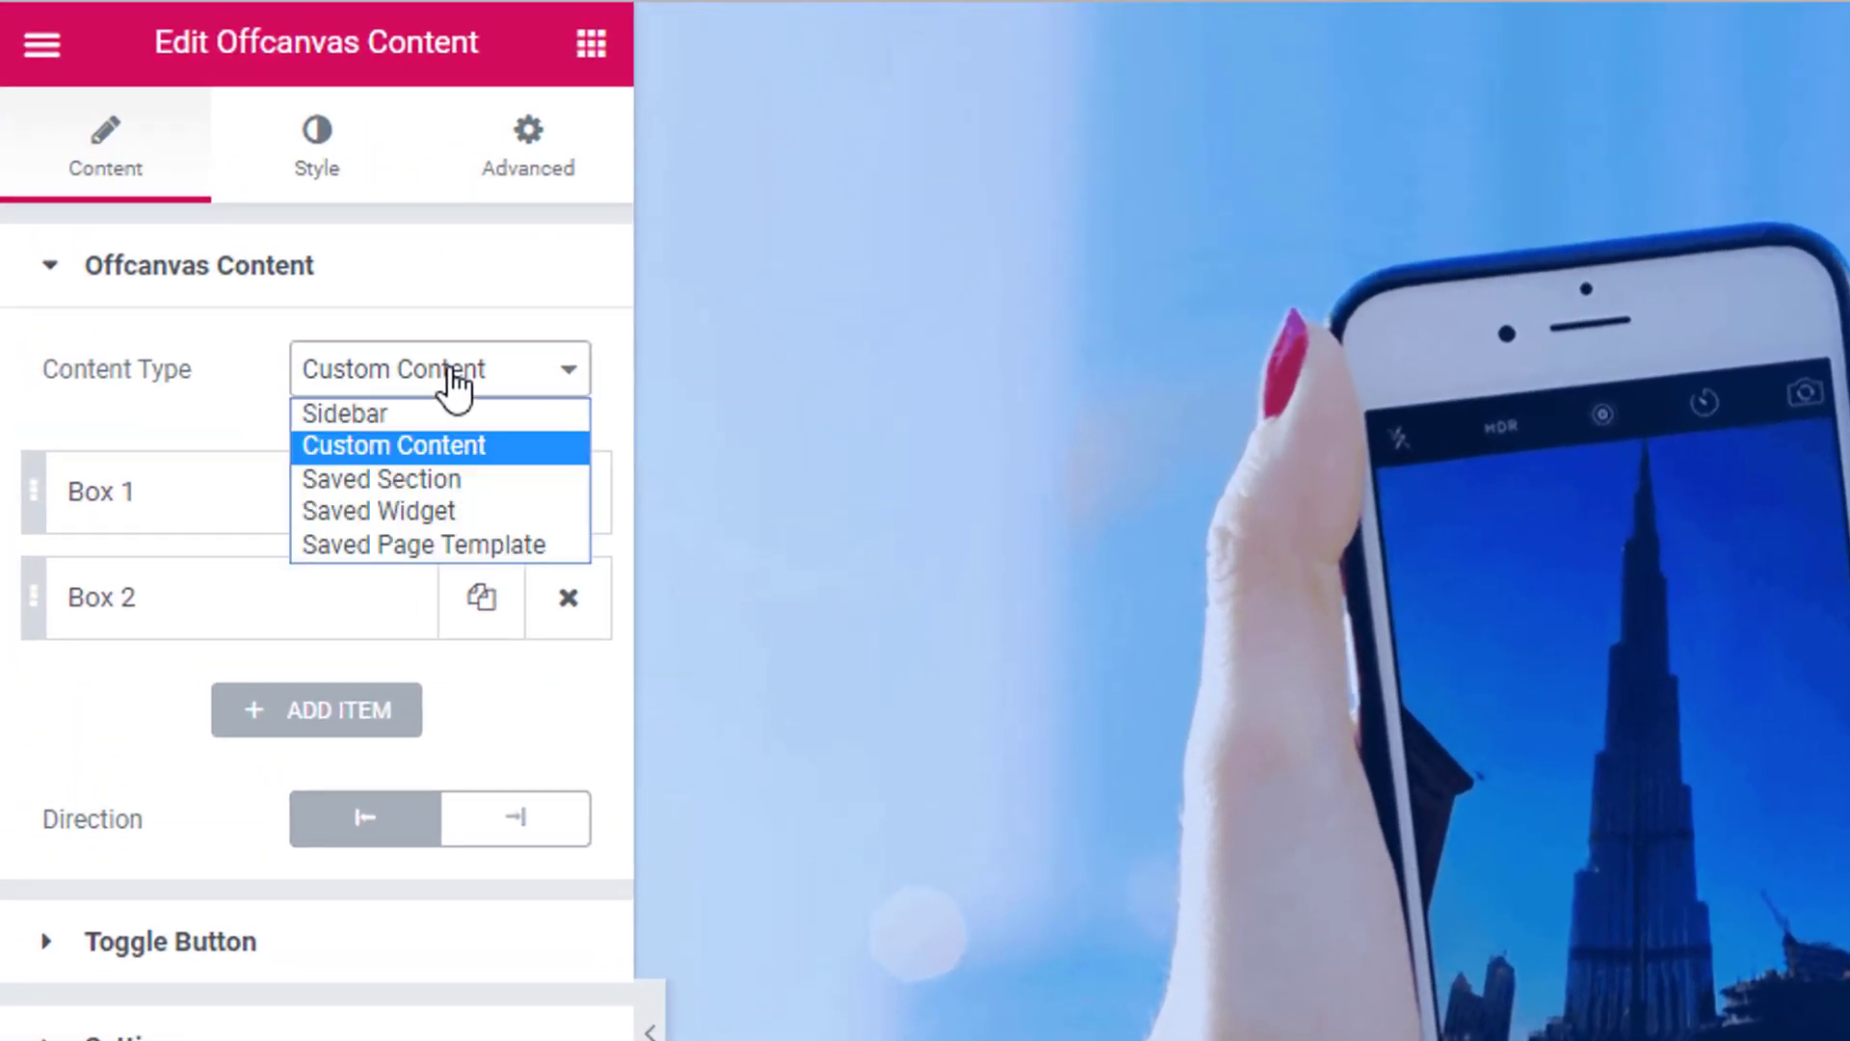
{"action": "mouse_move", "coordinate": [451, 513]}
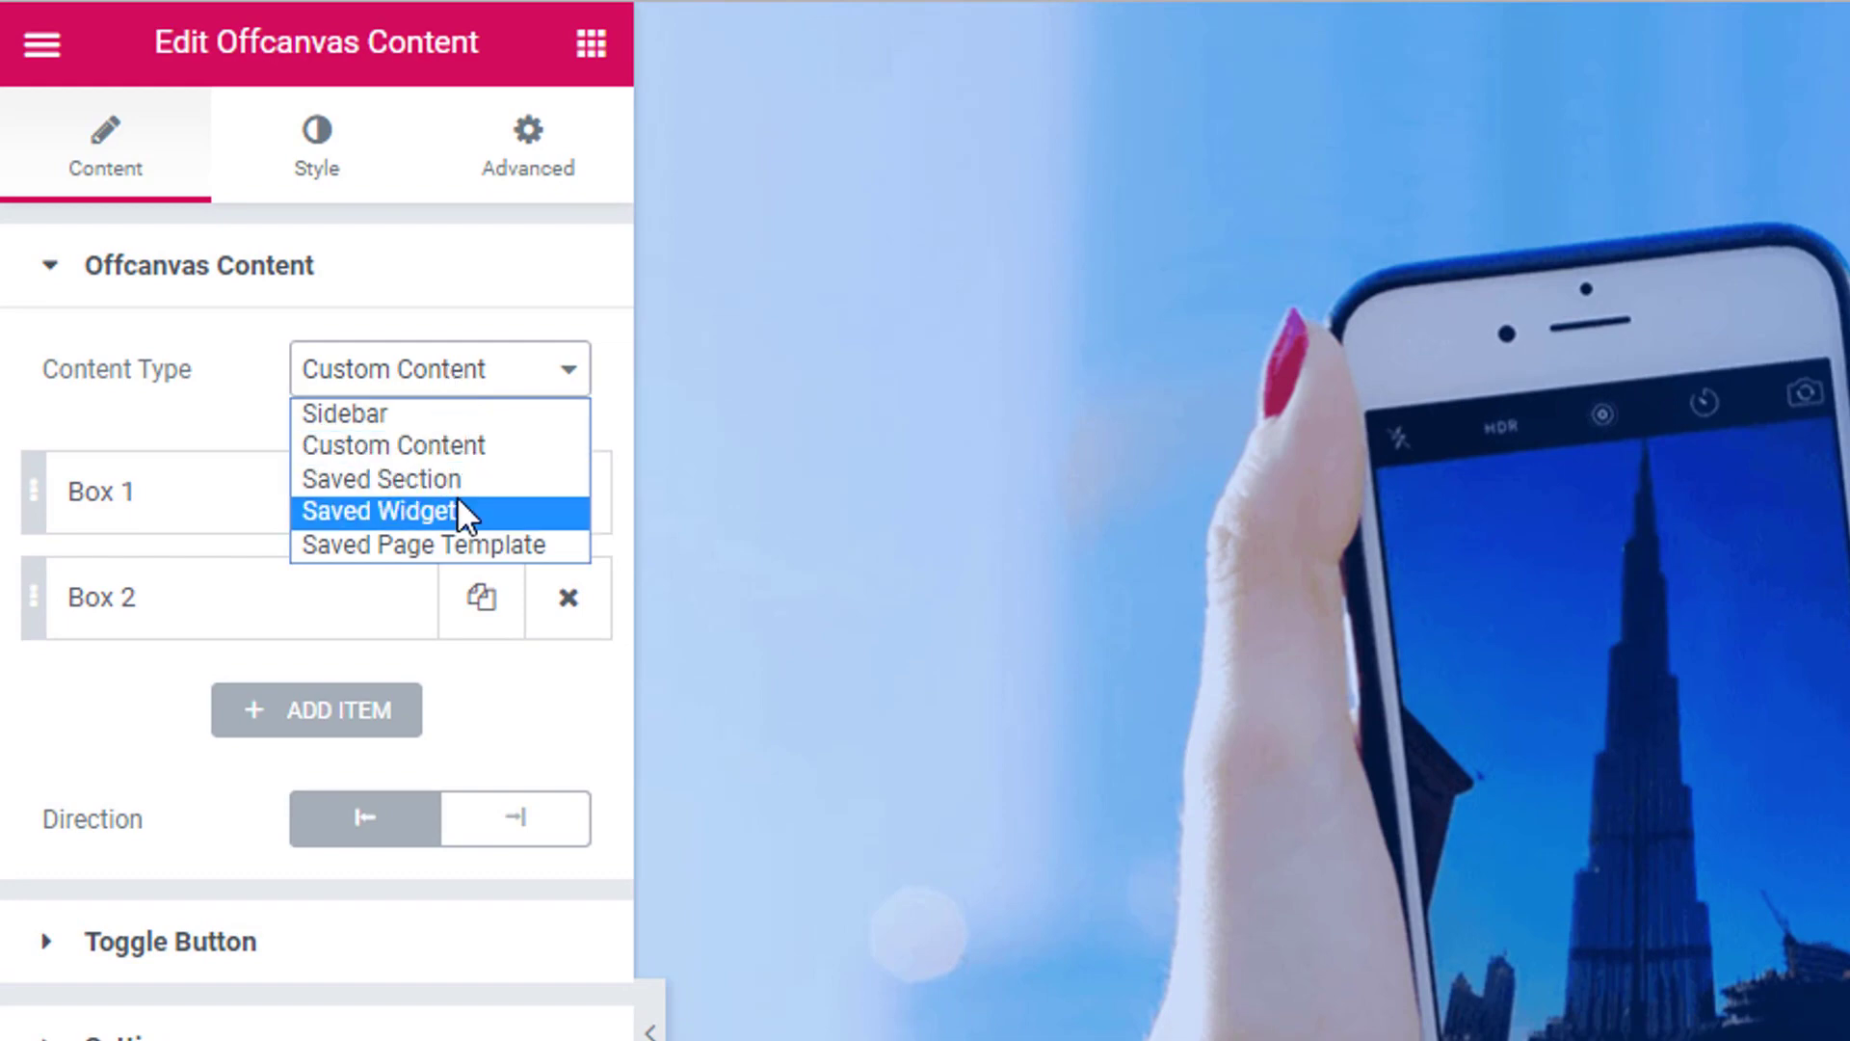
{"action": "left_click", "coordinate": [380, 478]}
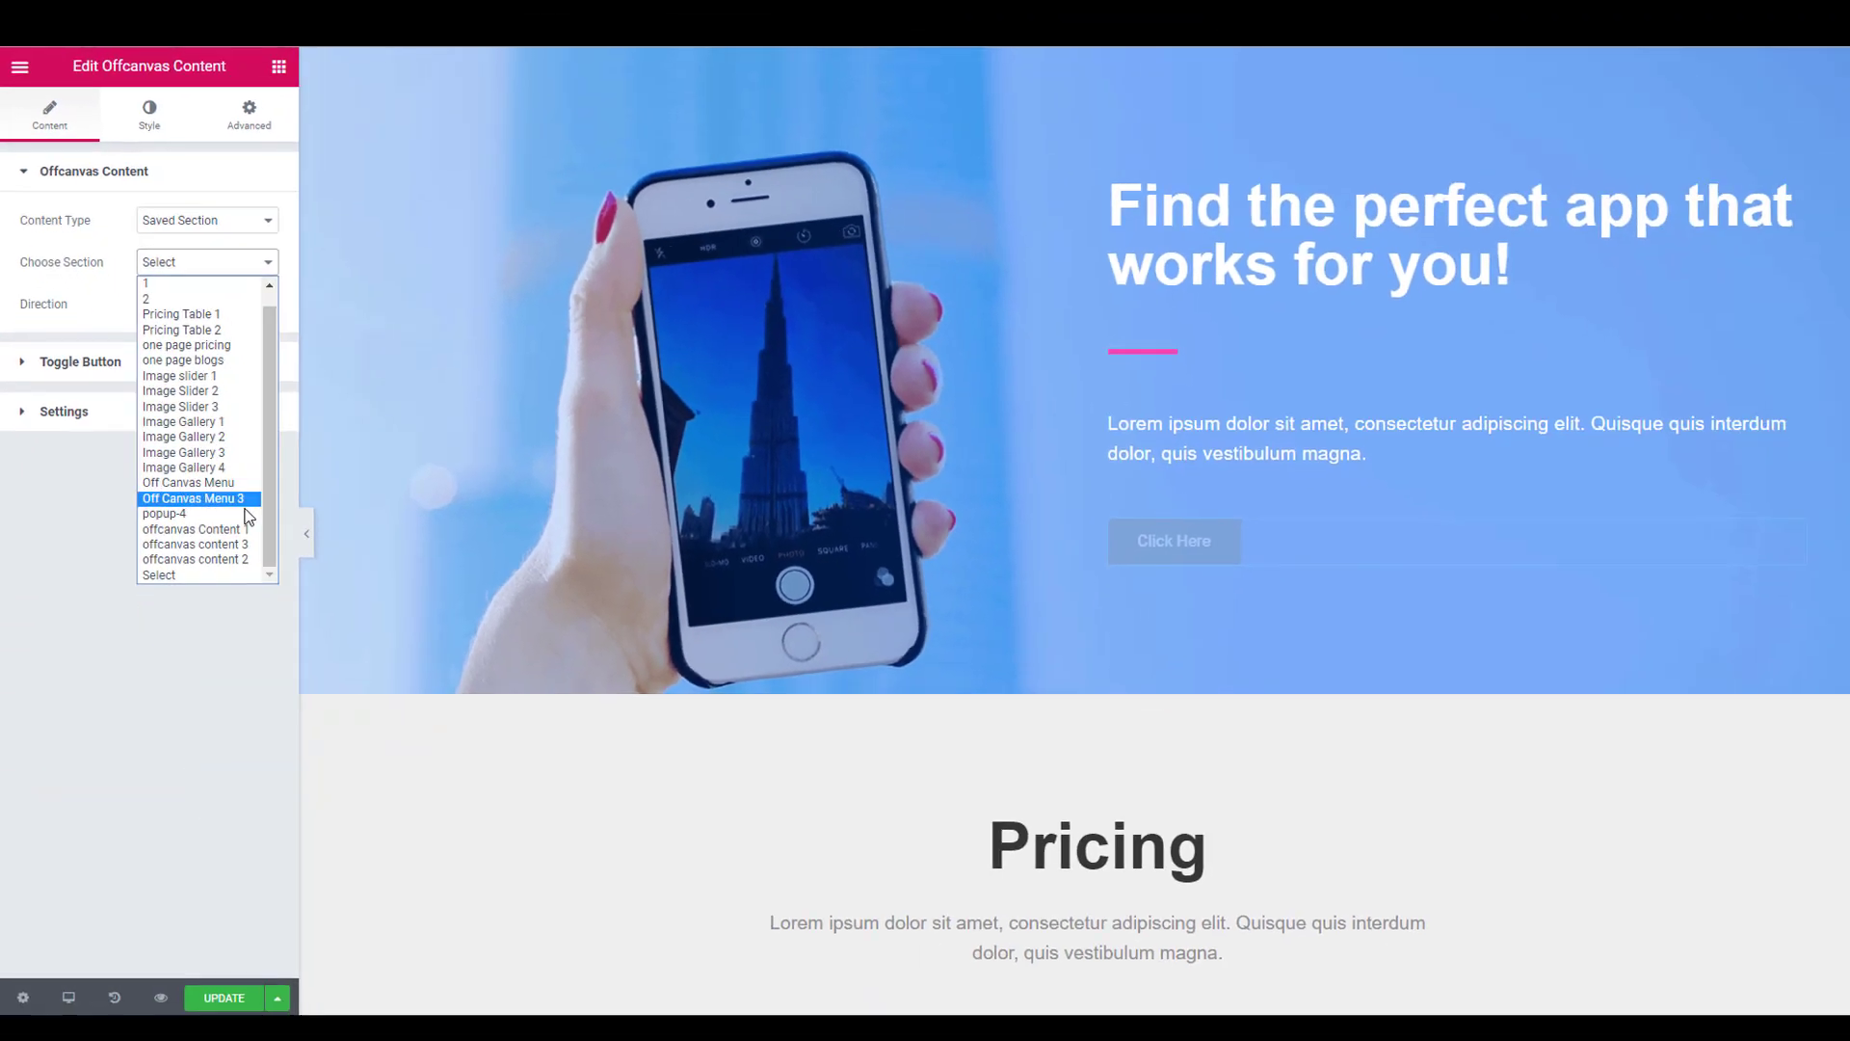
{"action": "left_click", "coordinate": [192, 559]}
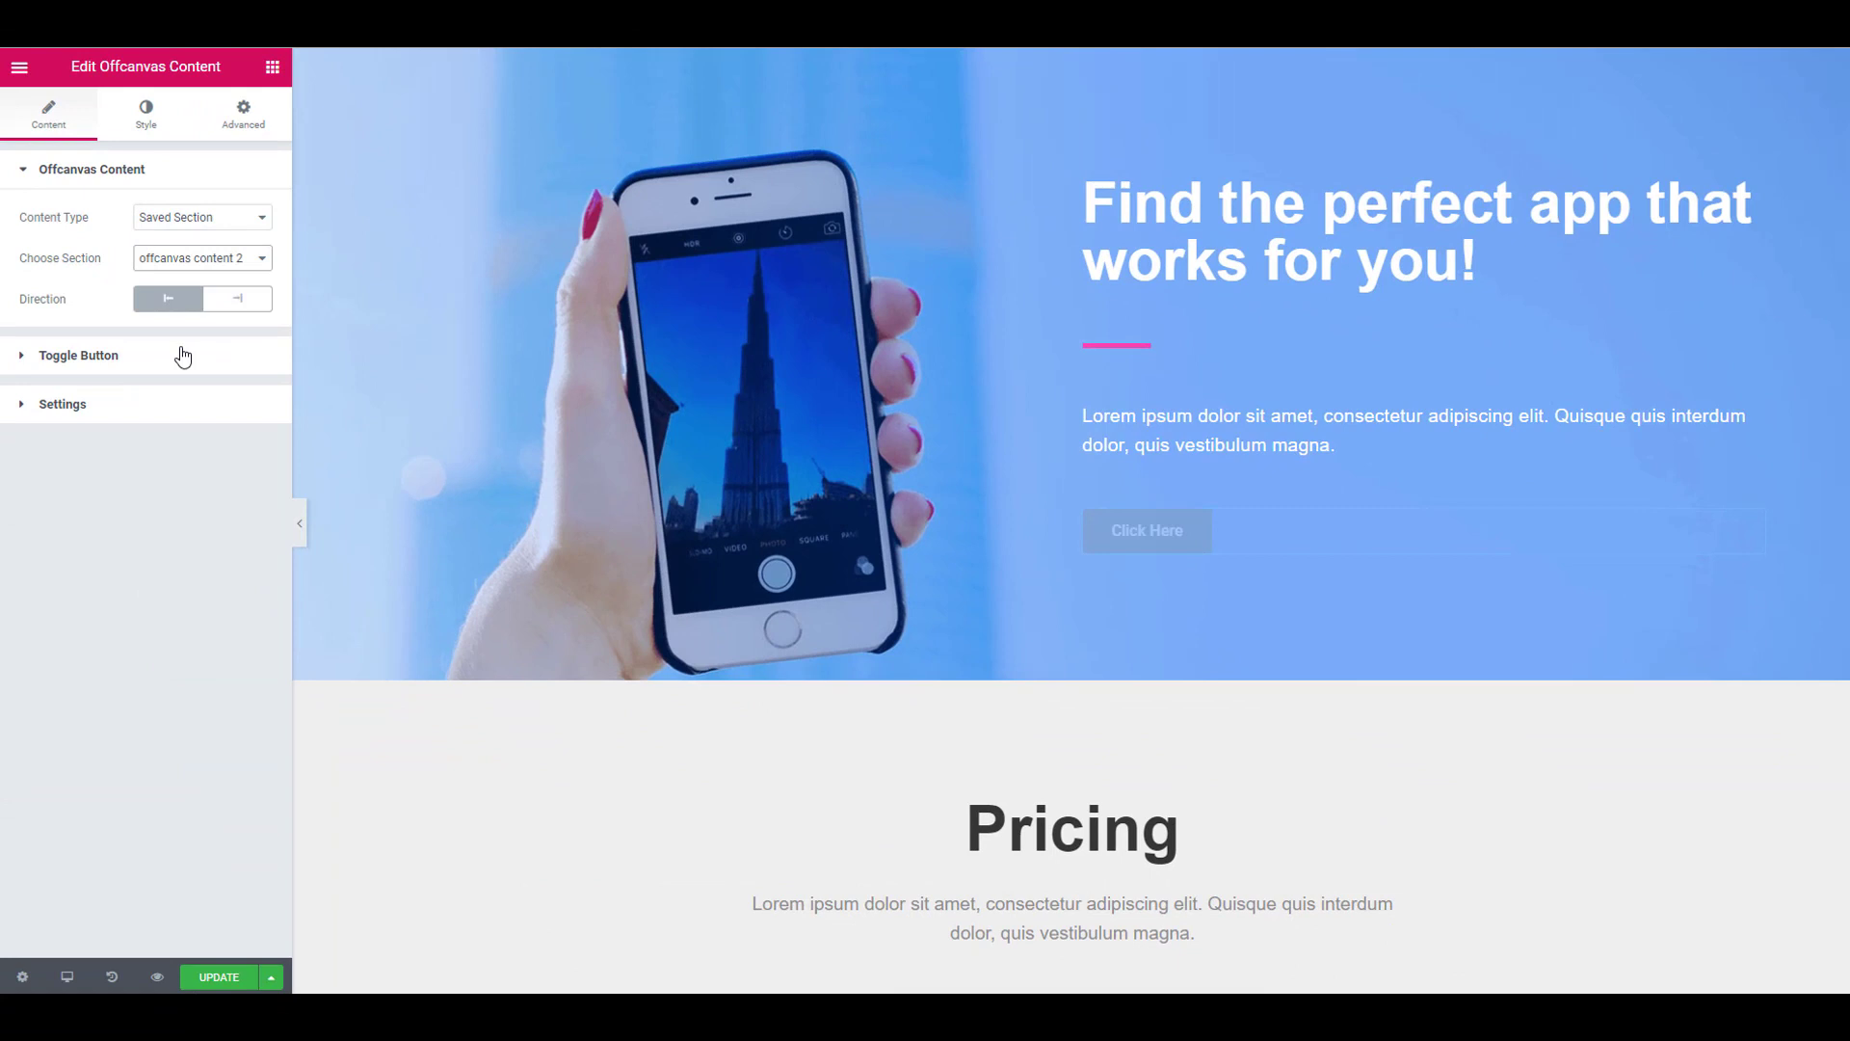
Change the toggle button text to 'About Us' and give it the angellist icon
{"action": "left_click", "coordinate": [77, 354]}
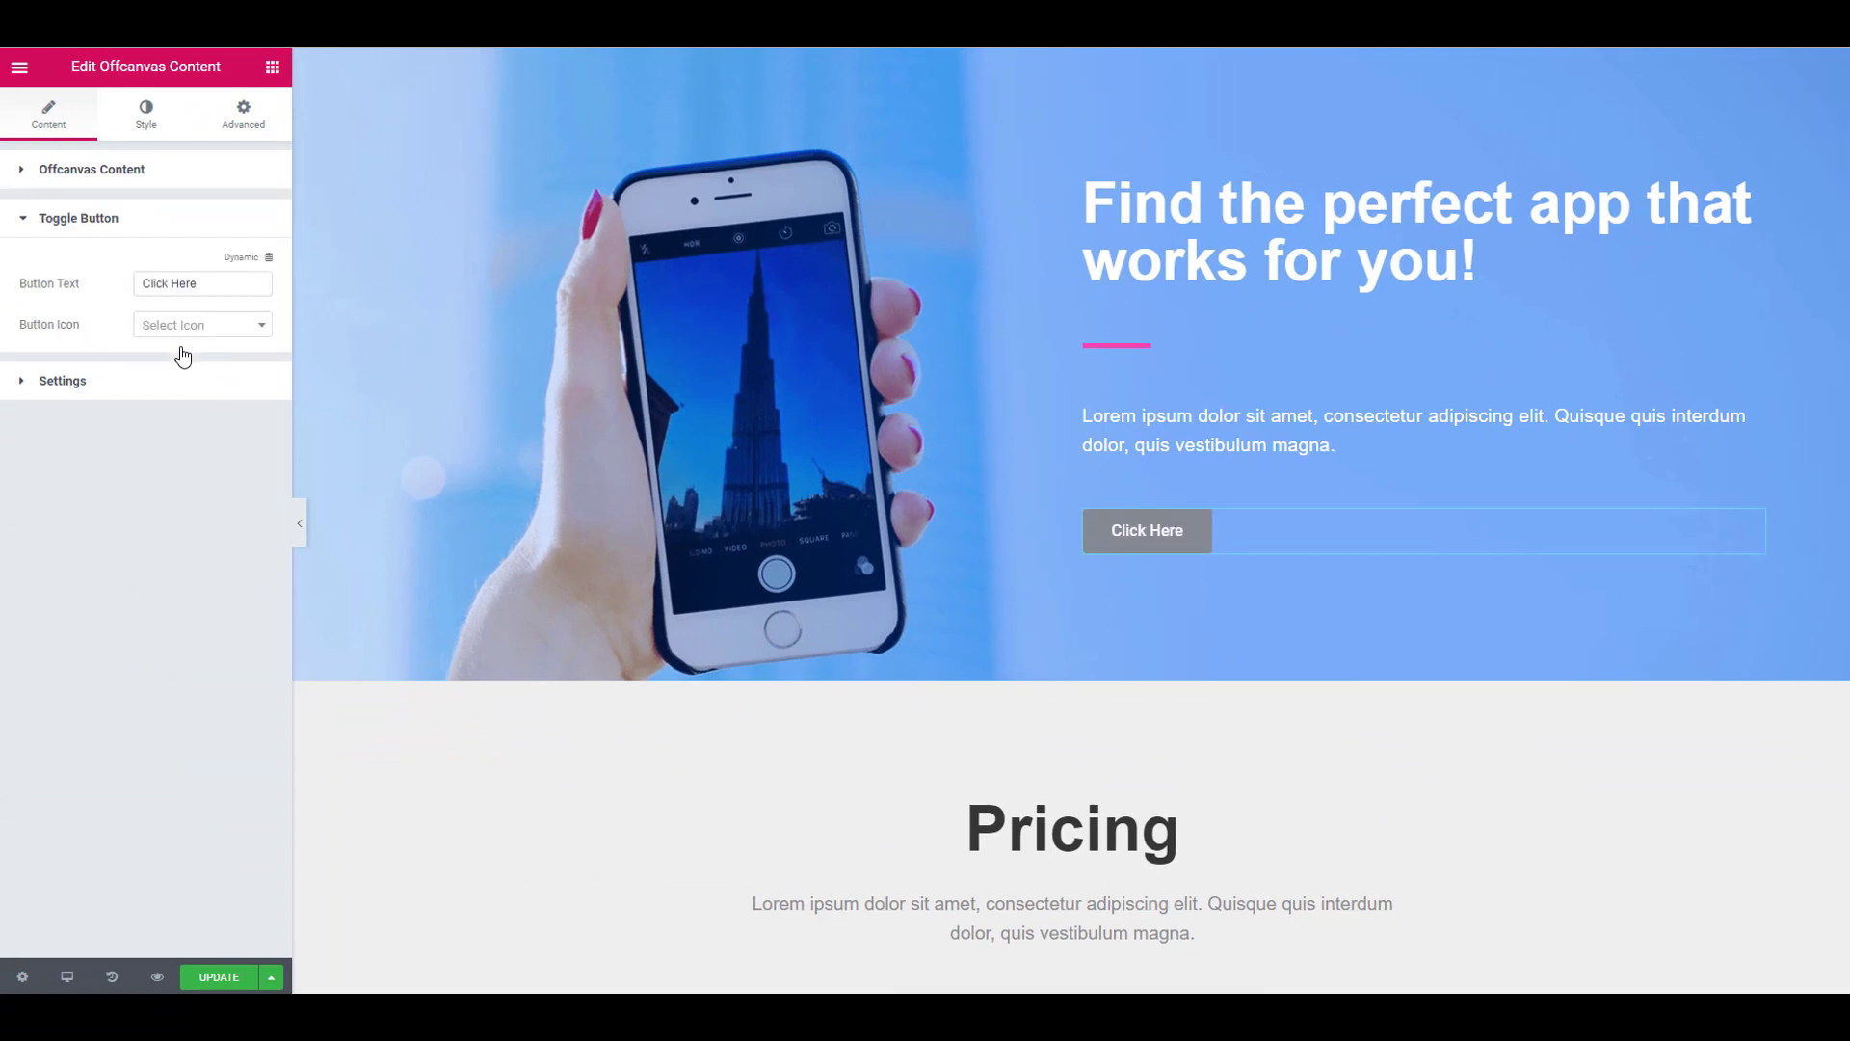
{"action": "double_click", "coordinate": [167, 283]}
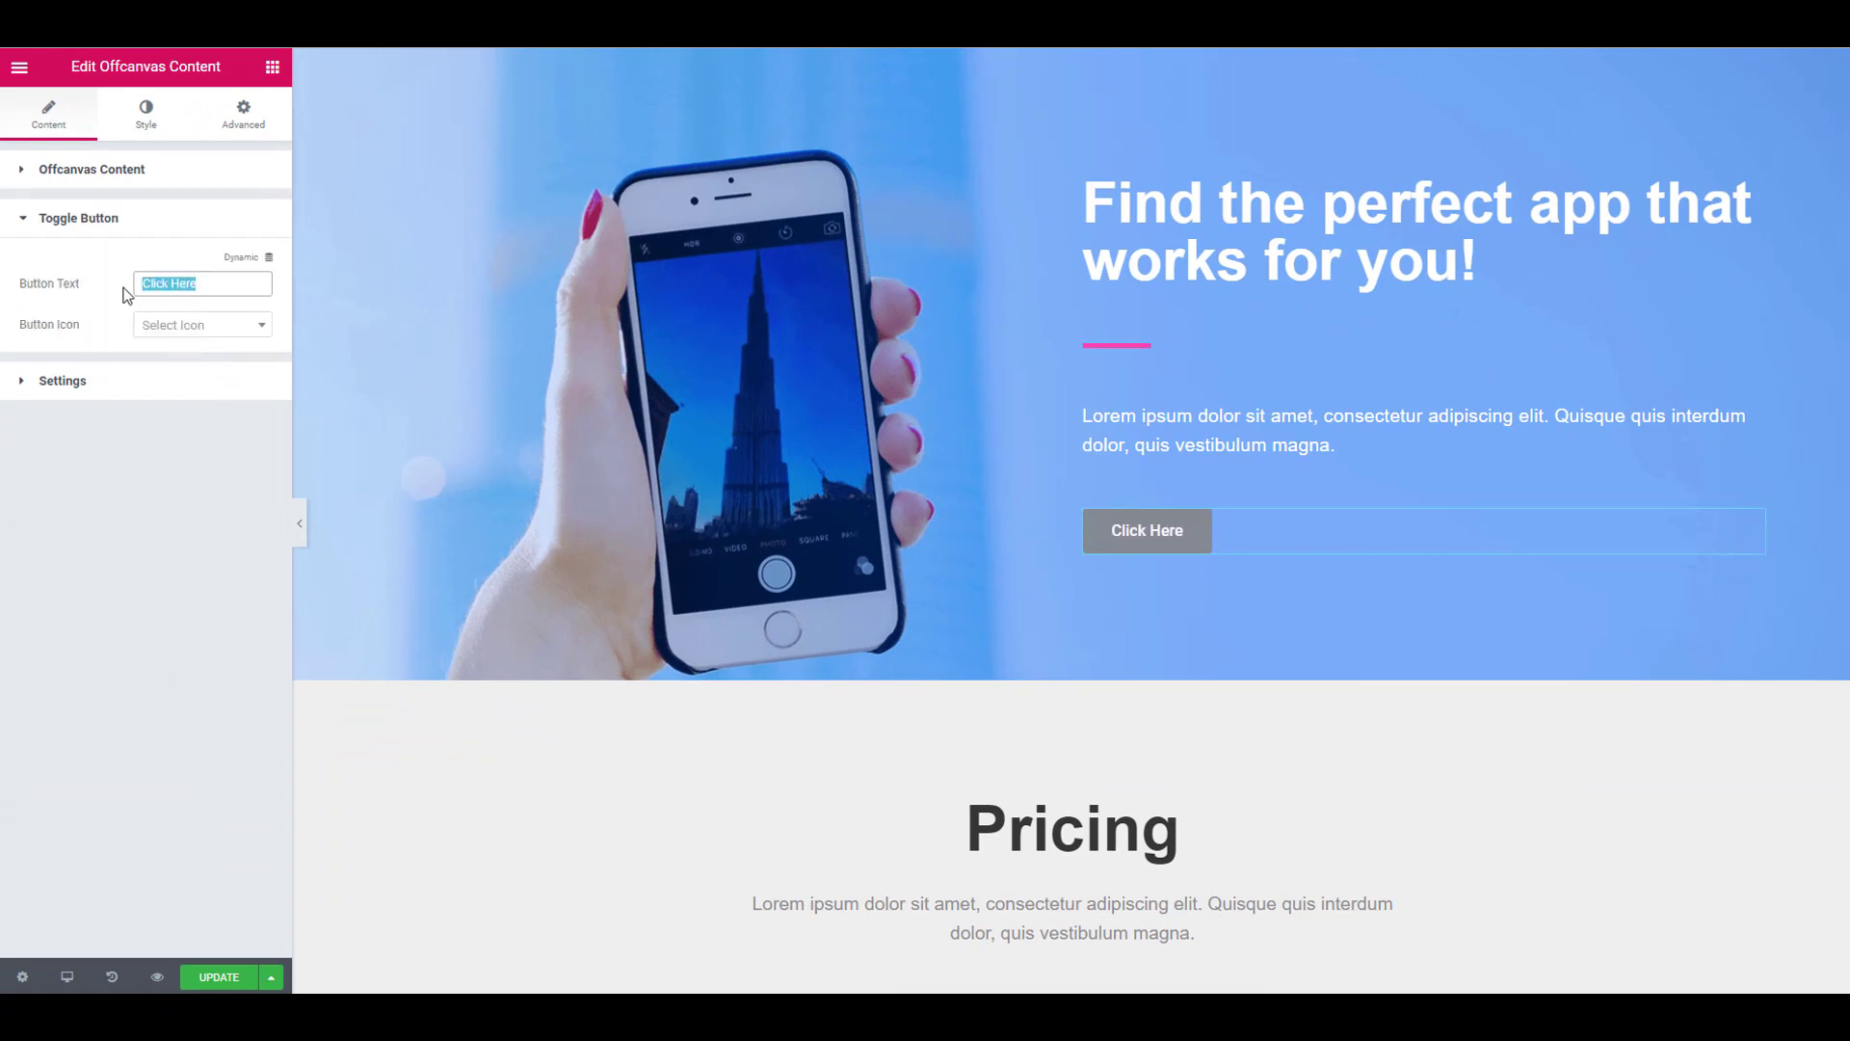
{"action": "type", "text": "About U"}
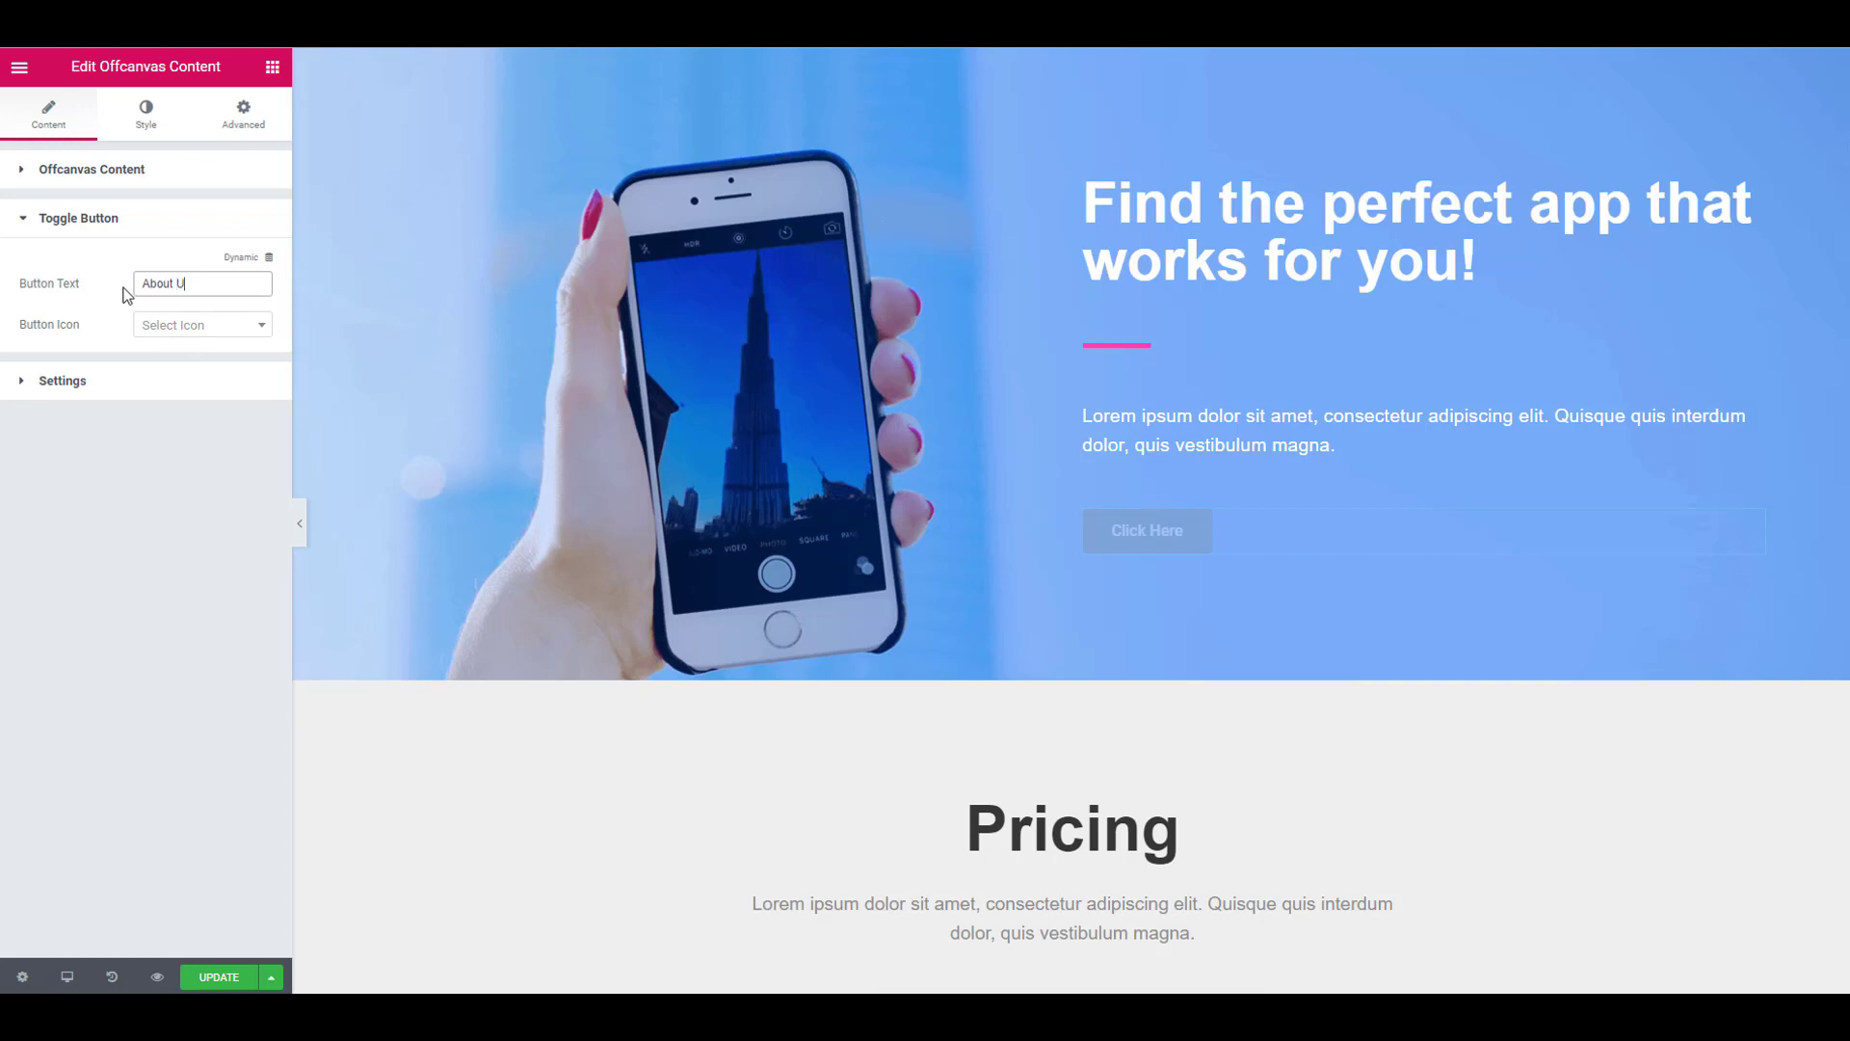
{"action": "left_click", "coordinate": [201, 323]}
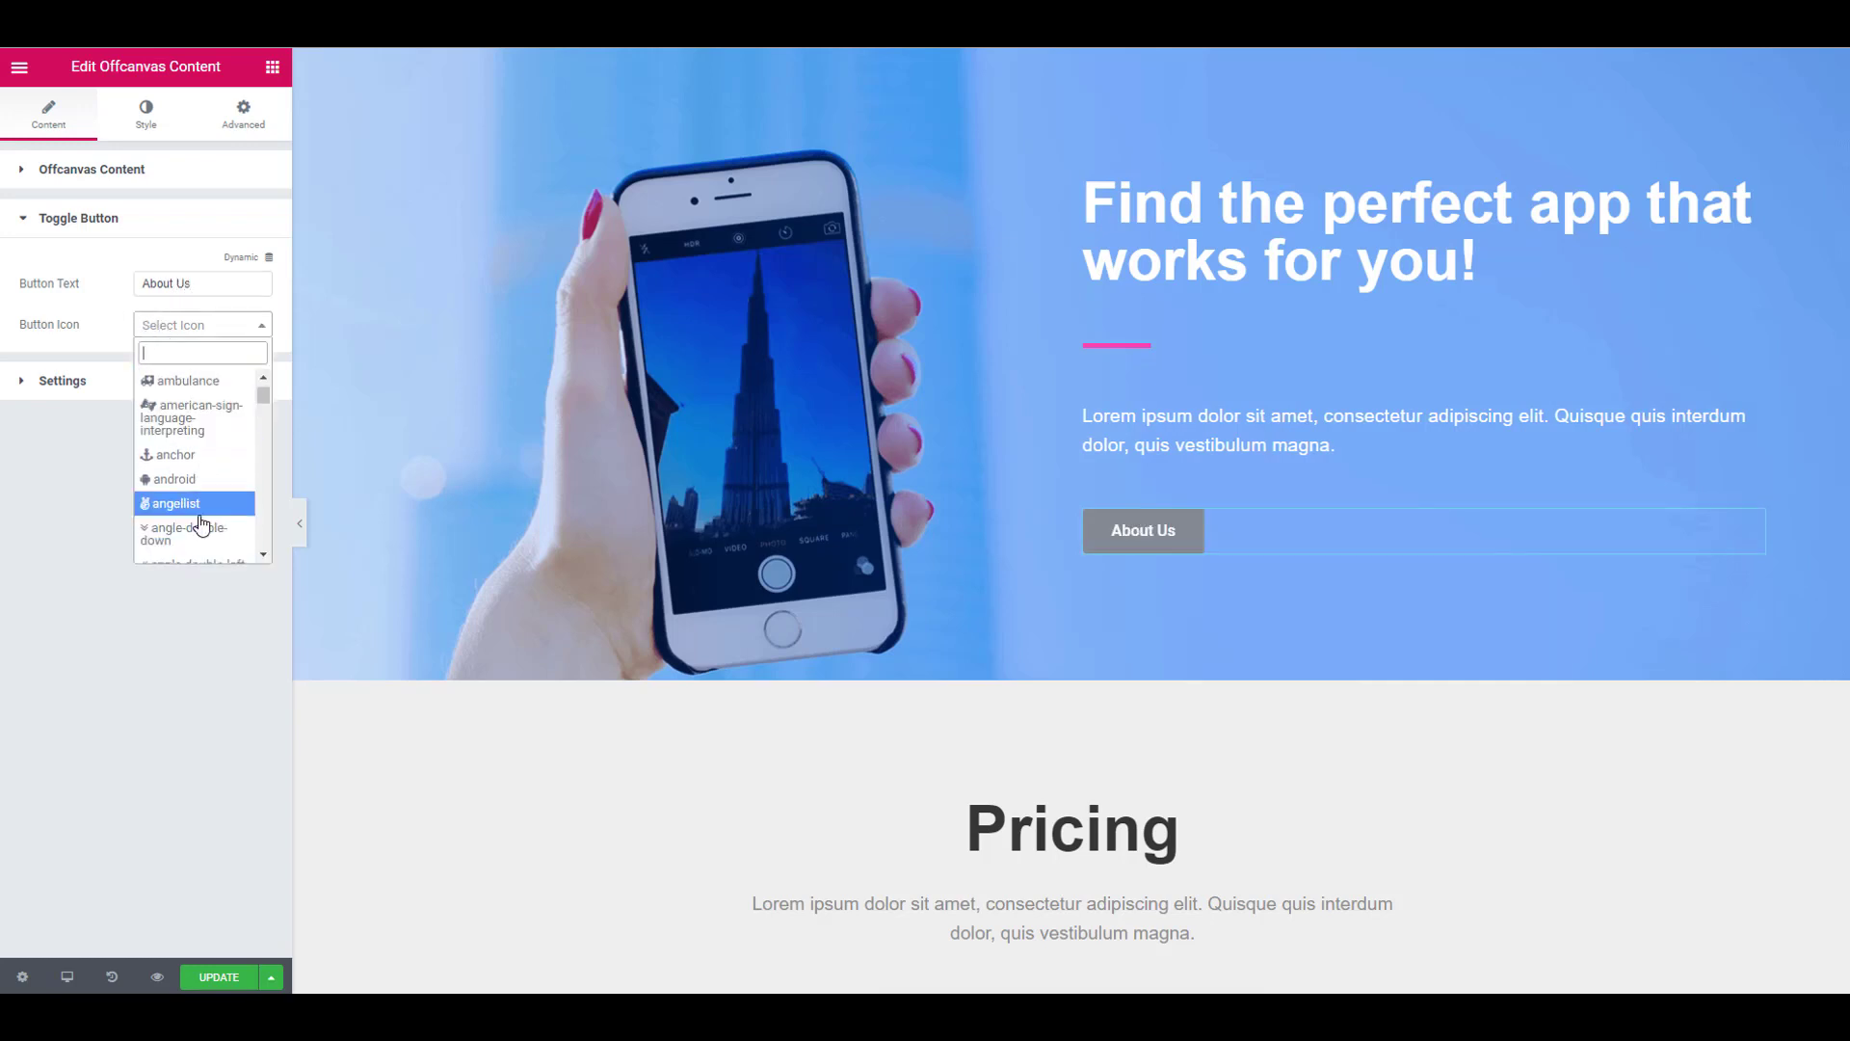
{"action": "left_click", "coordinate": [175, 504]}
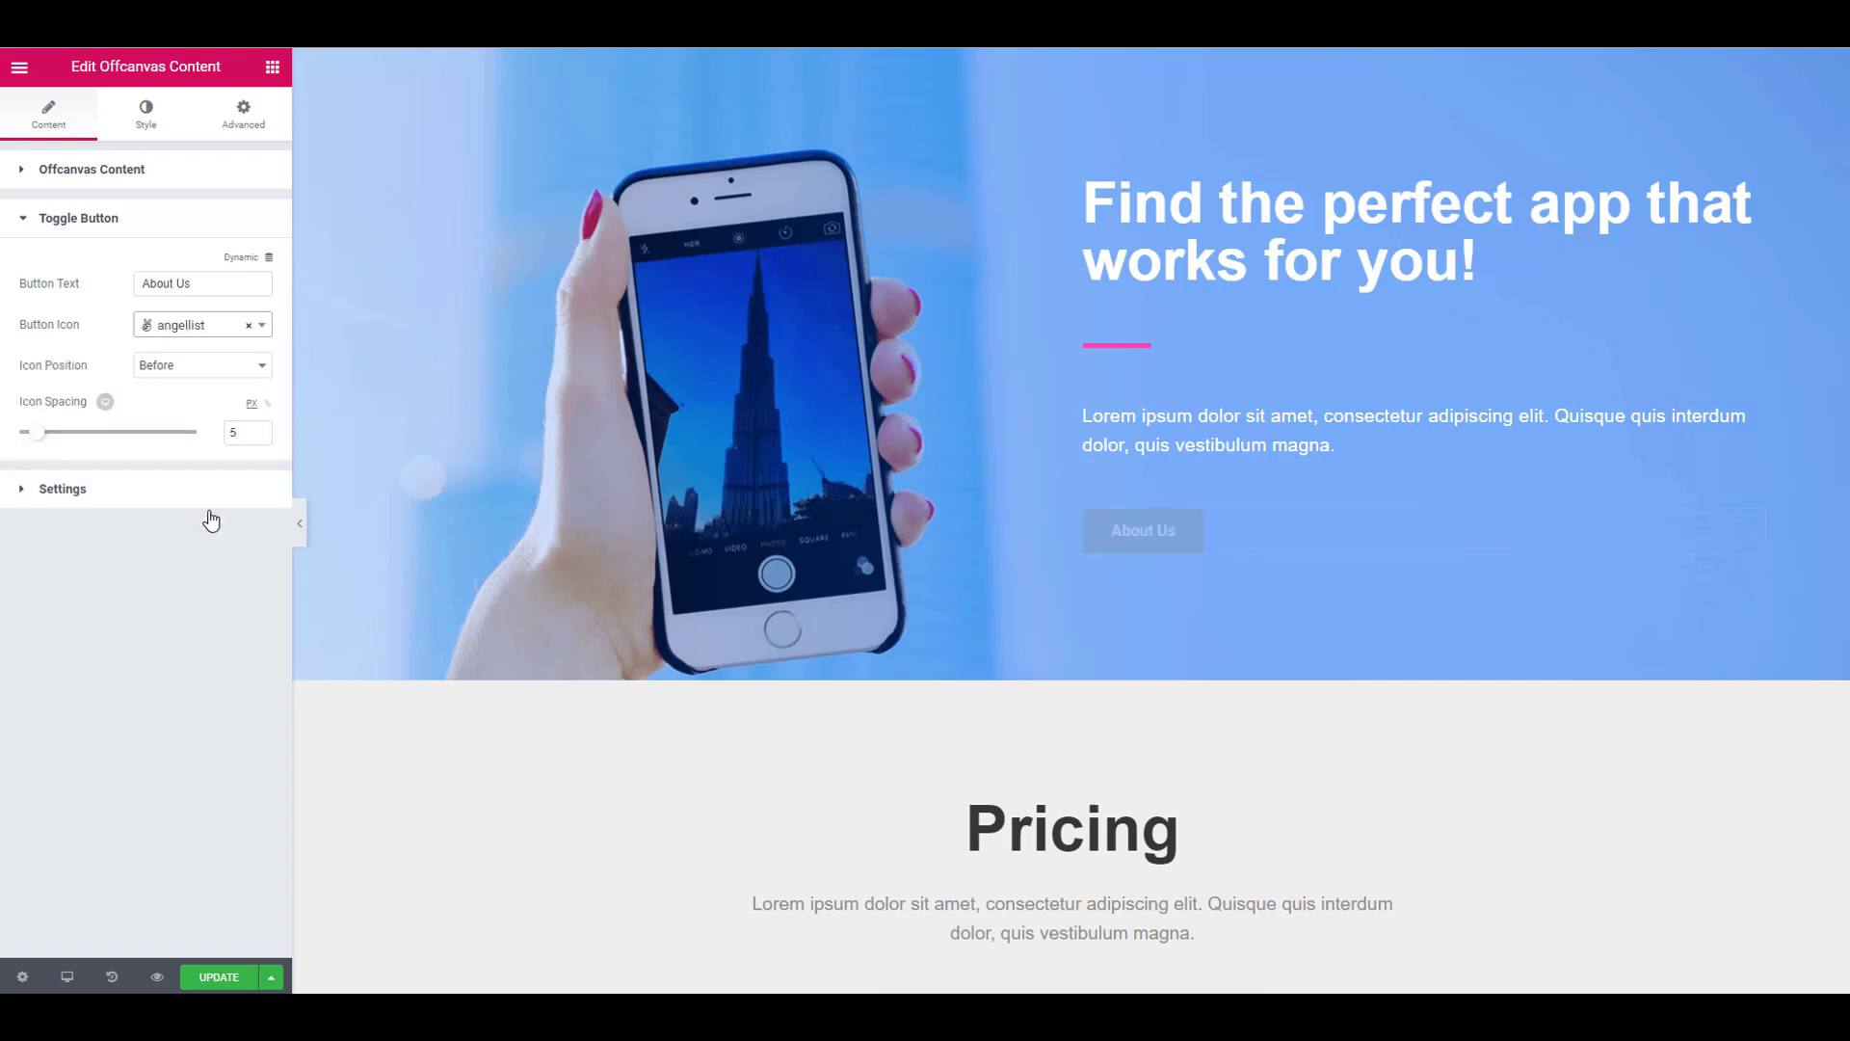
Change the panel's Content Transition from Slide to Reveal in Settings
{"action": "left_click", "coordinate": [62, 487]}
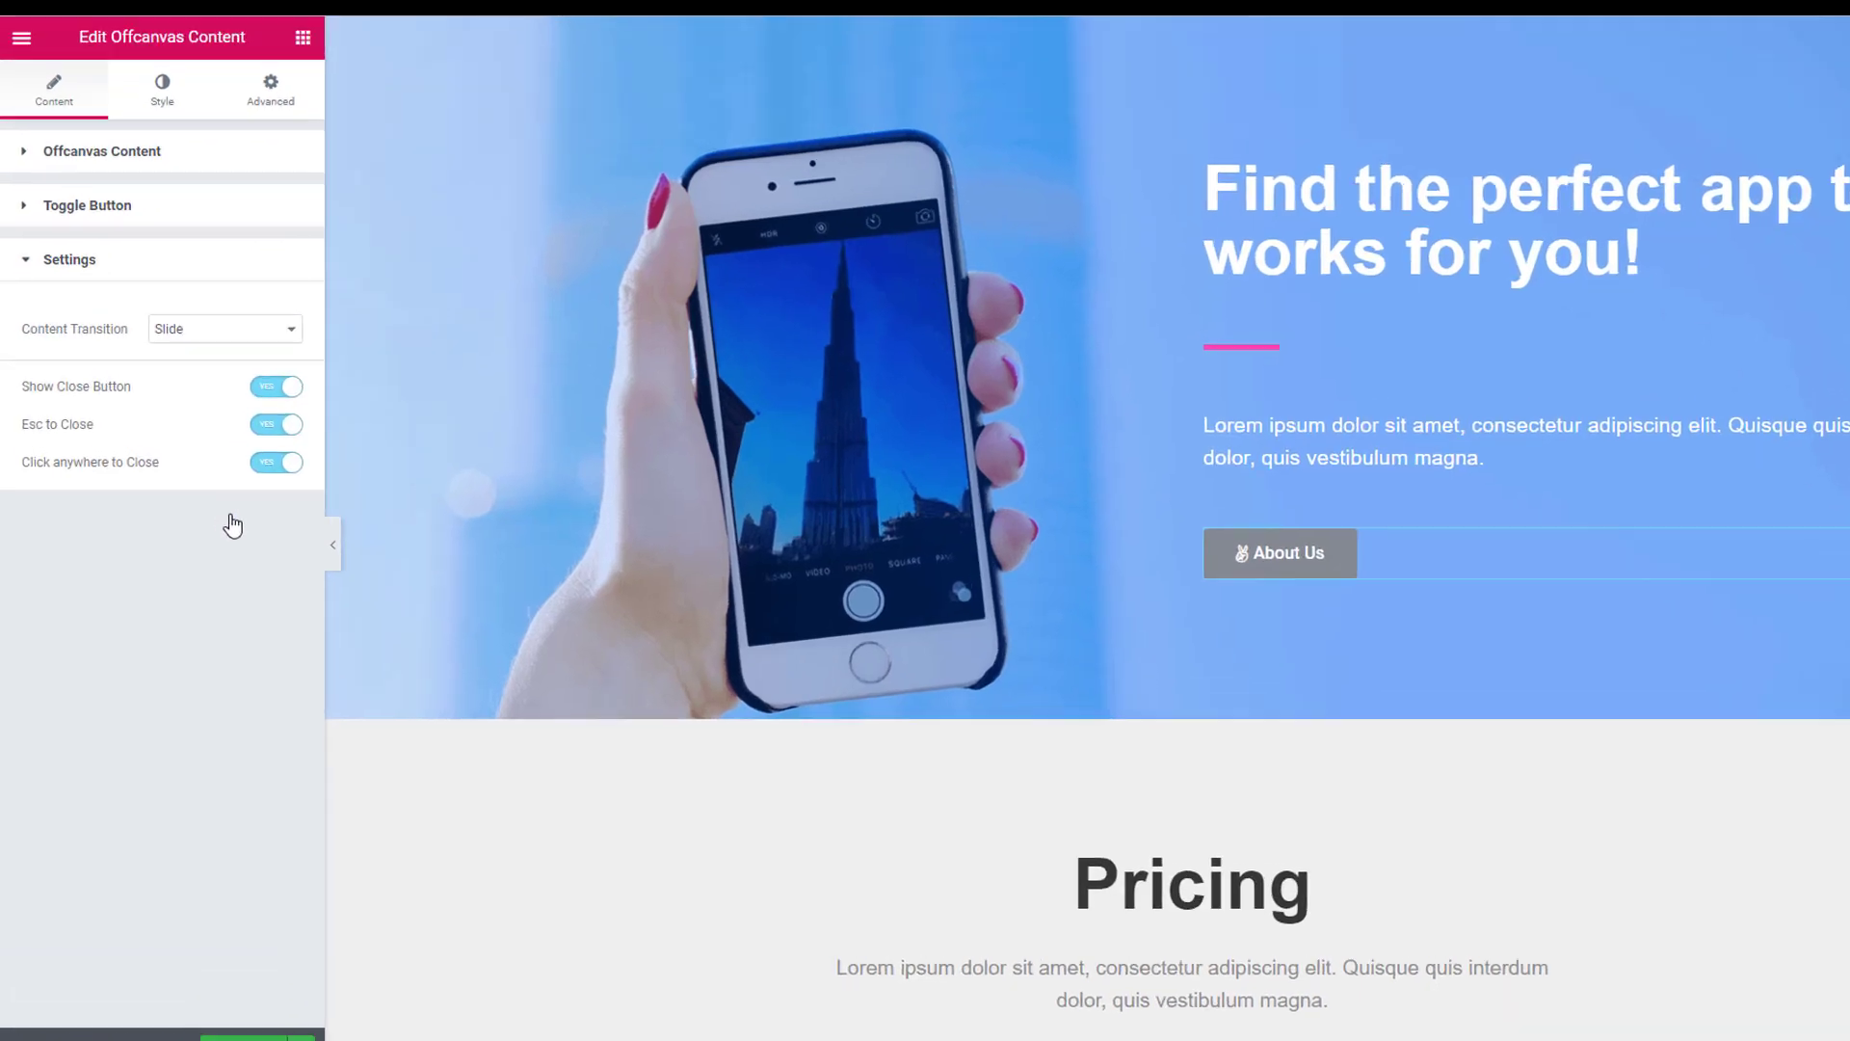
{"action": "left_click", "coordinate": [224, 328]}
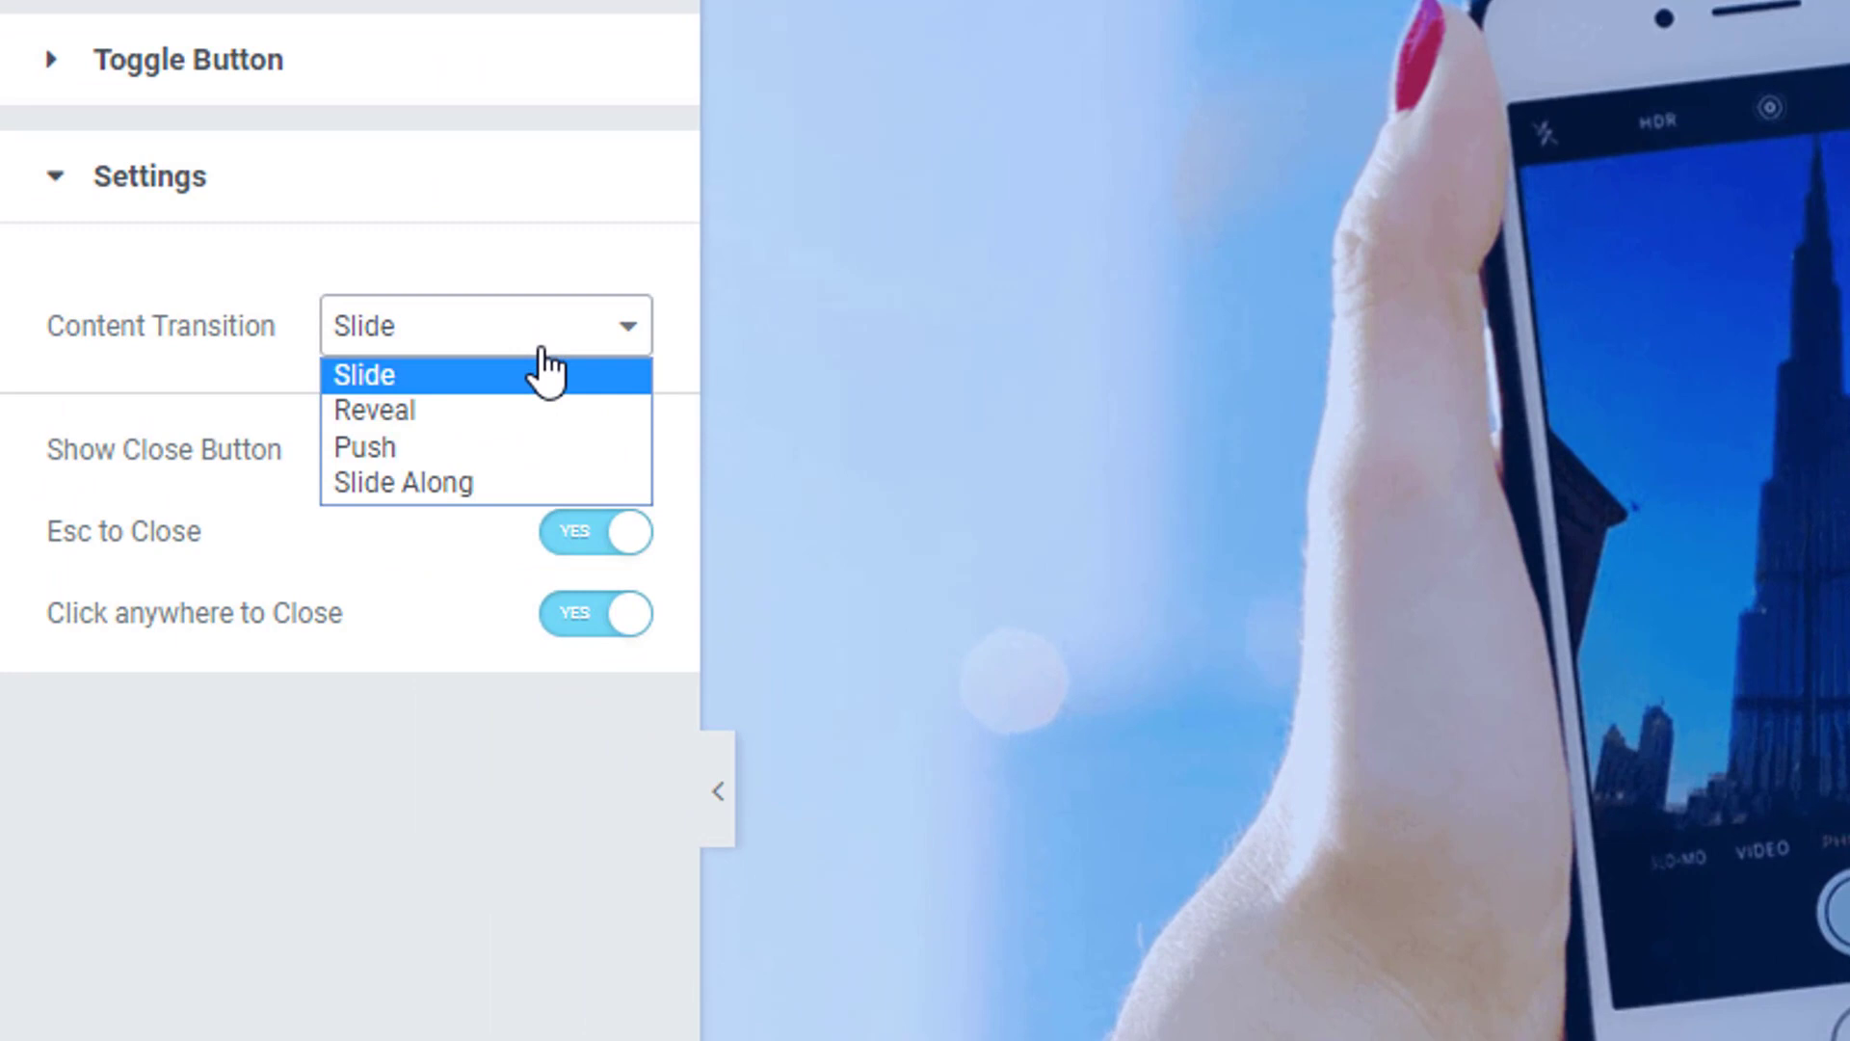
{"action": "left_click", "coordinate": [374, 409]}
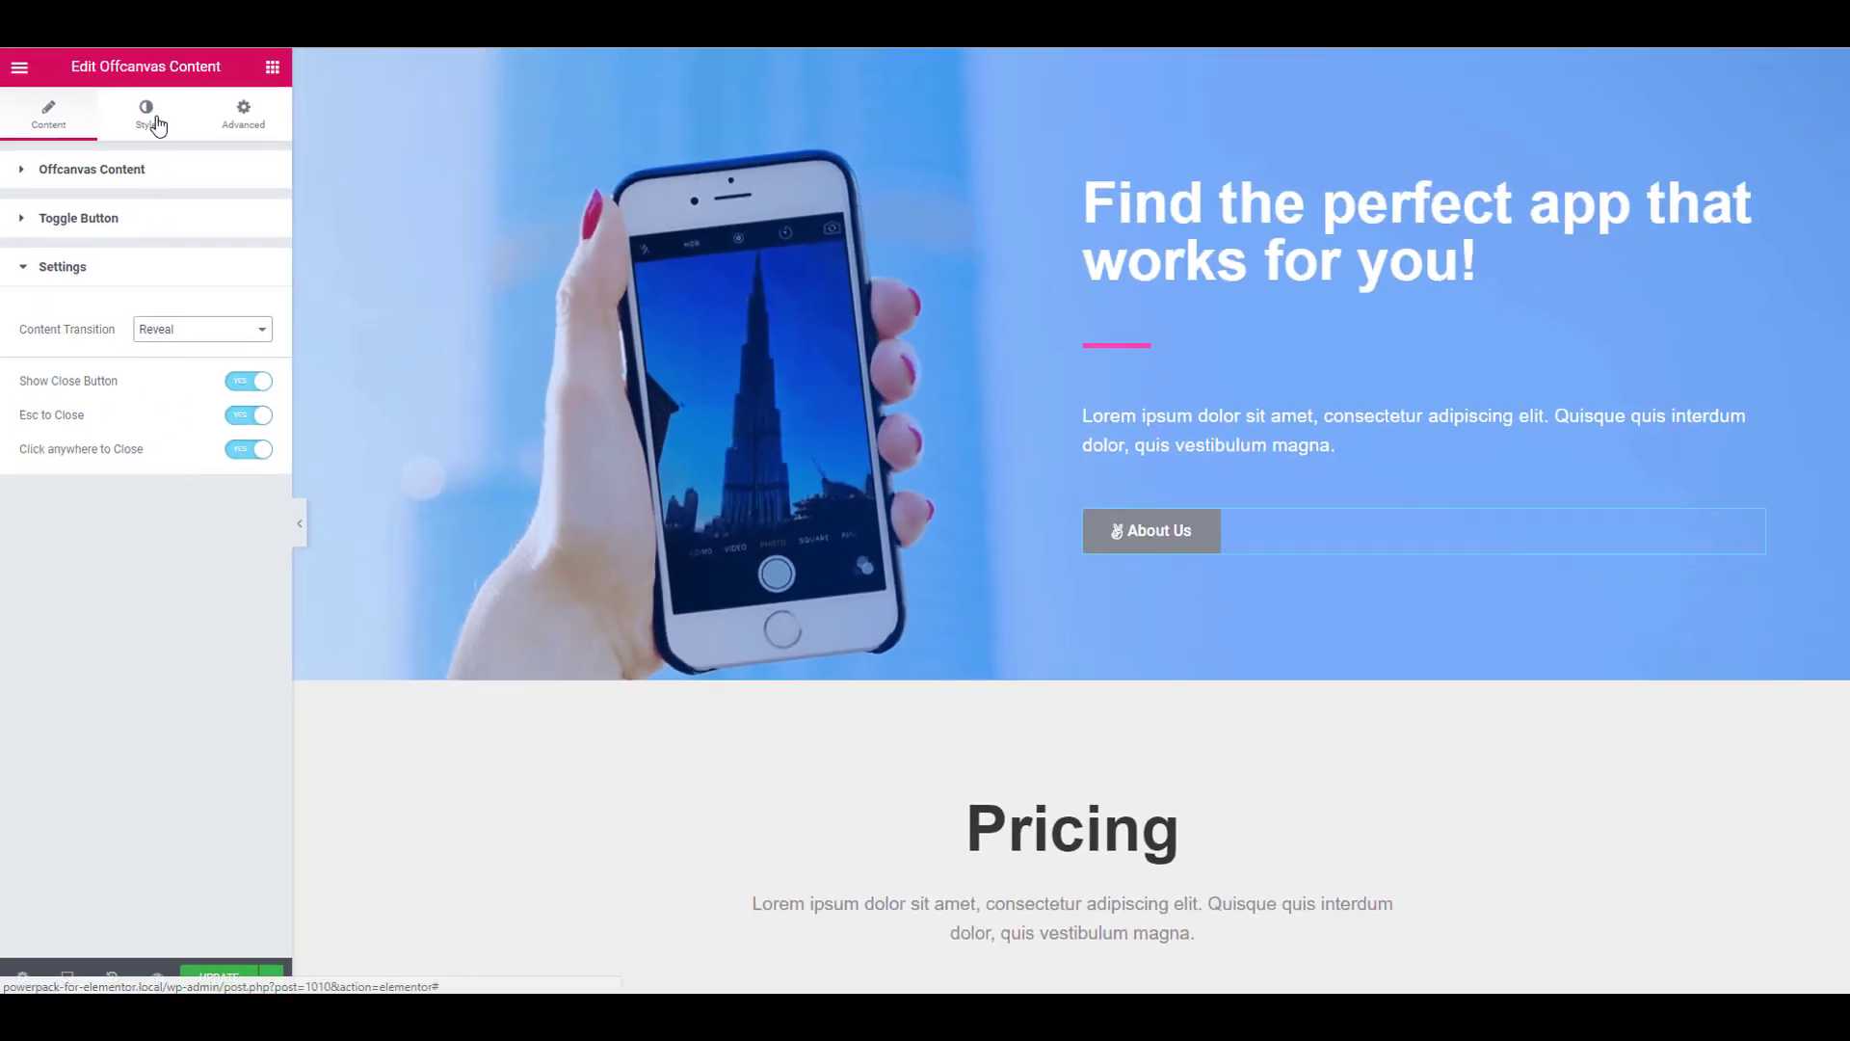
Switch to the Style options and expand the Toggle Button style section
{"action": "left_click", "coordinate": [144, 114]}
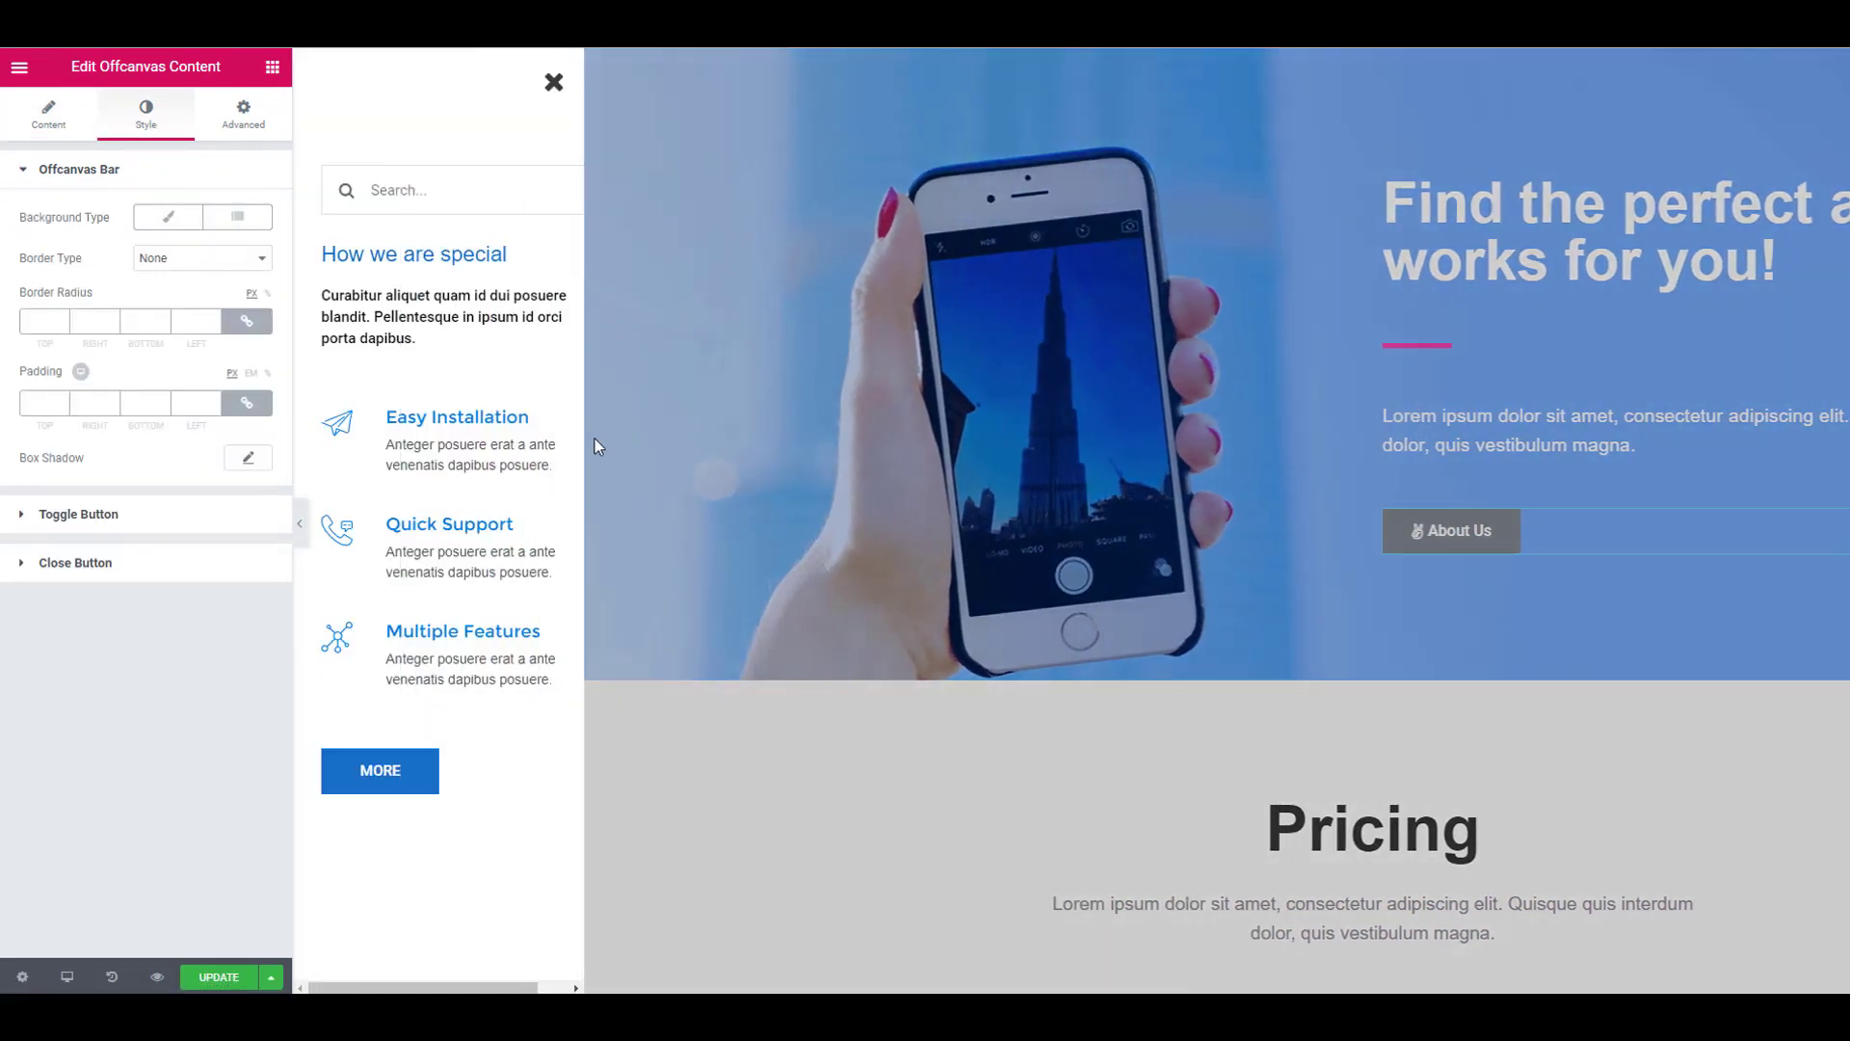
{"action": "mouse_move", "coordinate": [245, 403]}
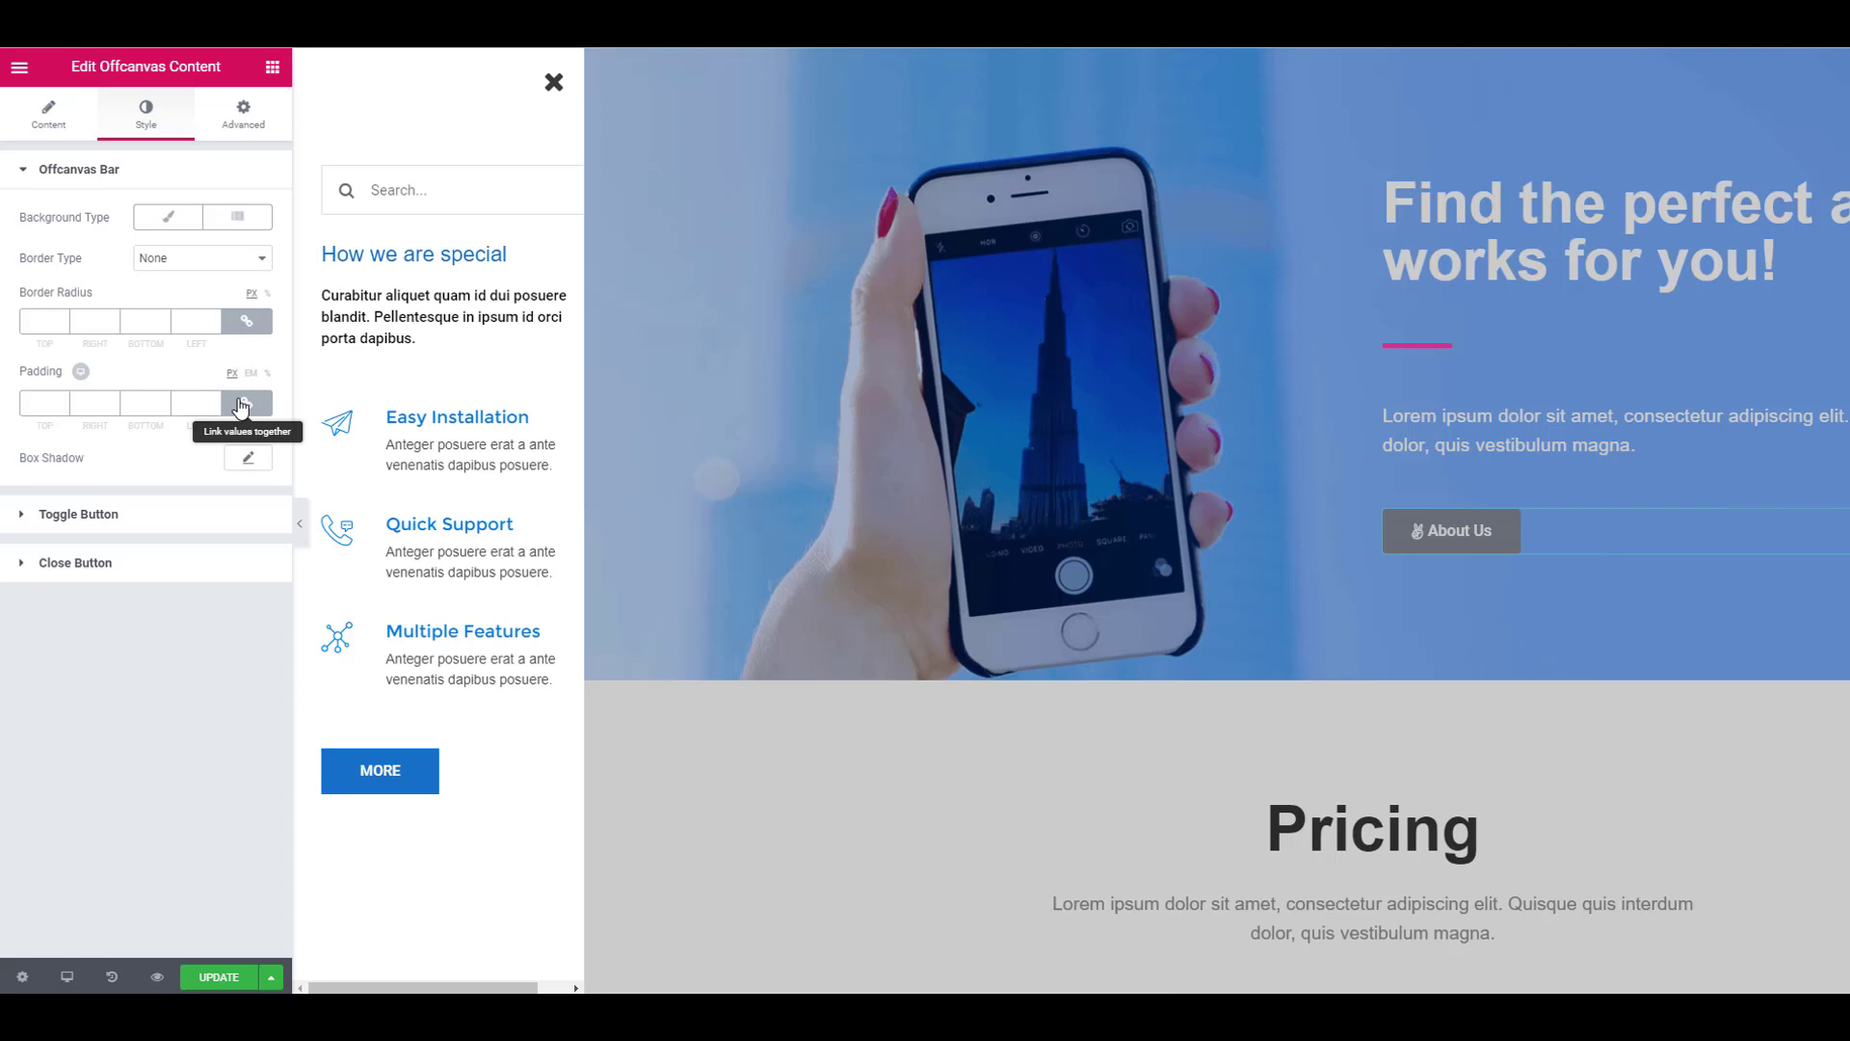
{"action": "left_click", "coordinate": [247, 403]}
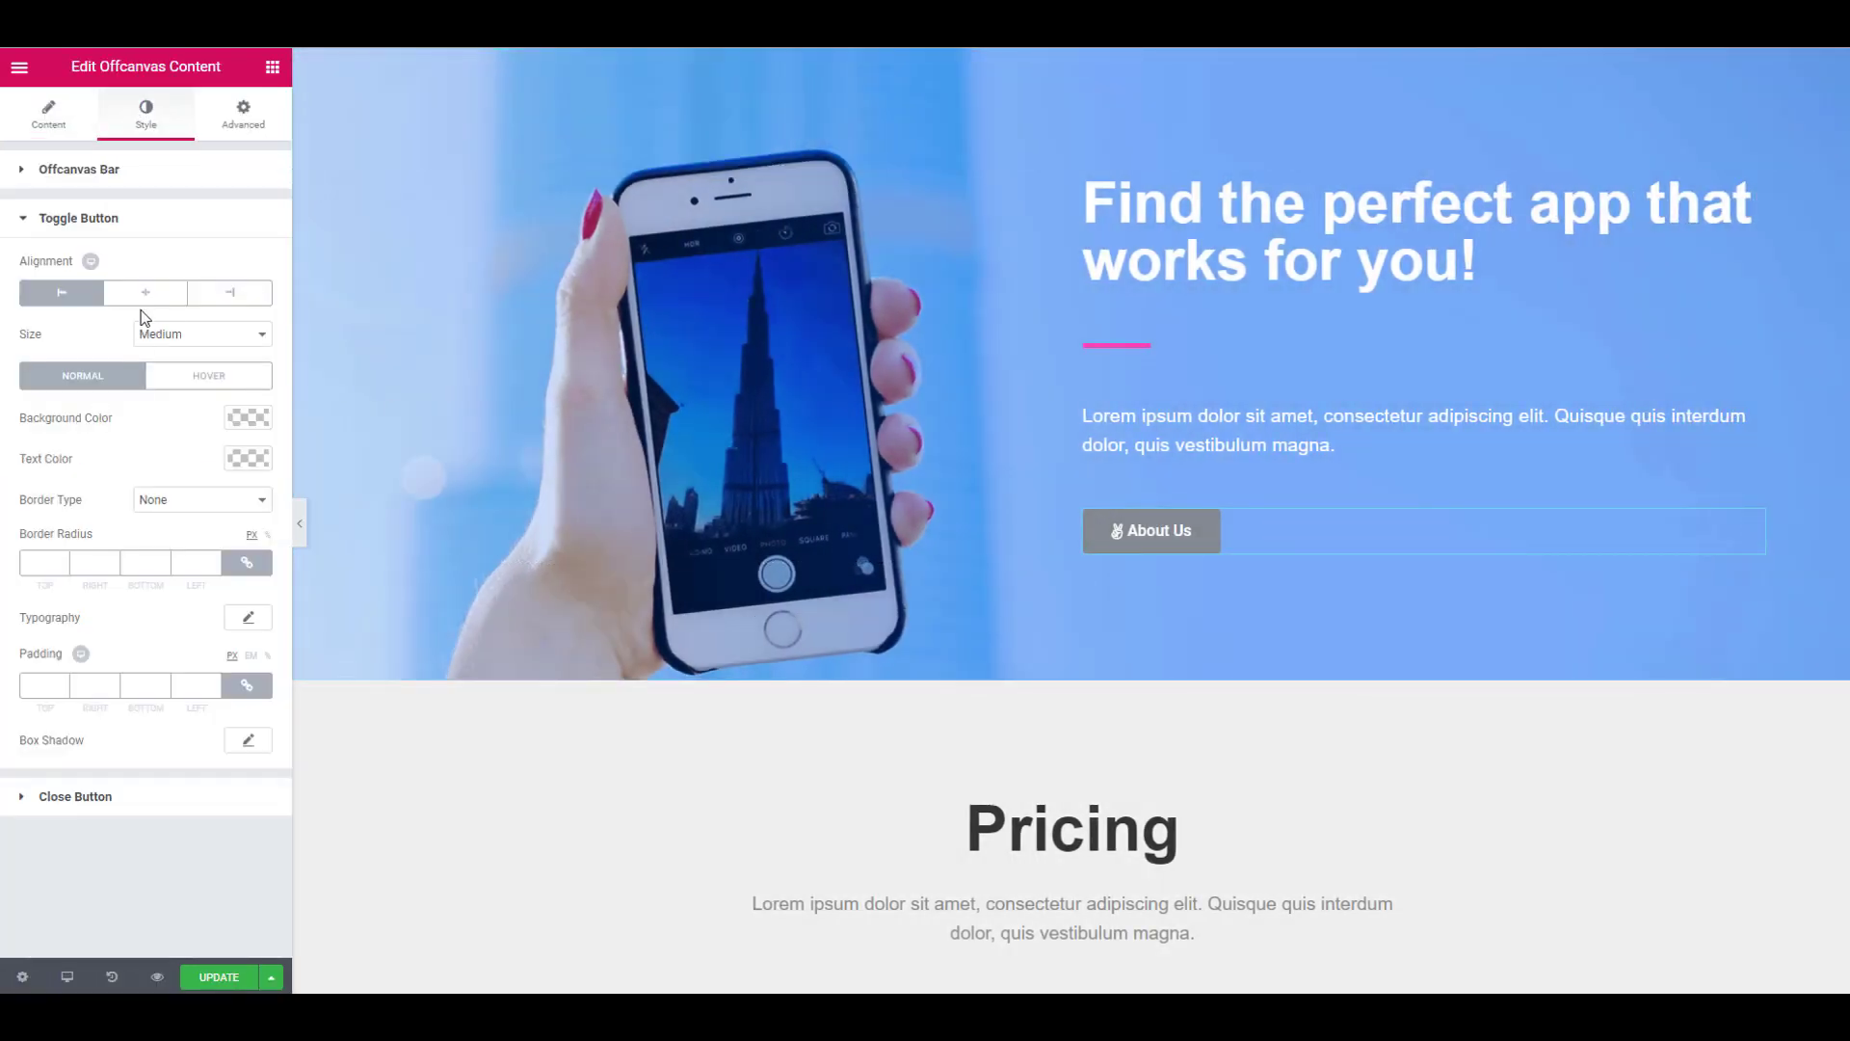
Centre the About Us button and give it a blue background for normal and hover states
{"action": "left_click", "coordinate": [249, 416]}
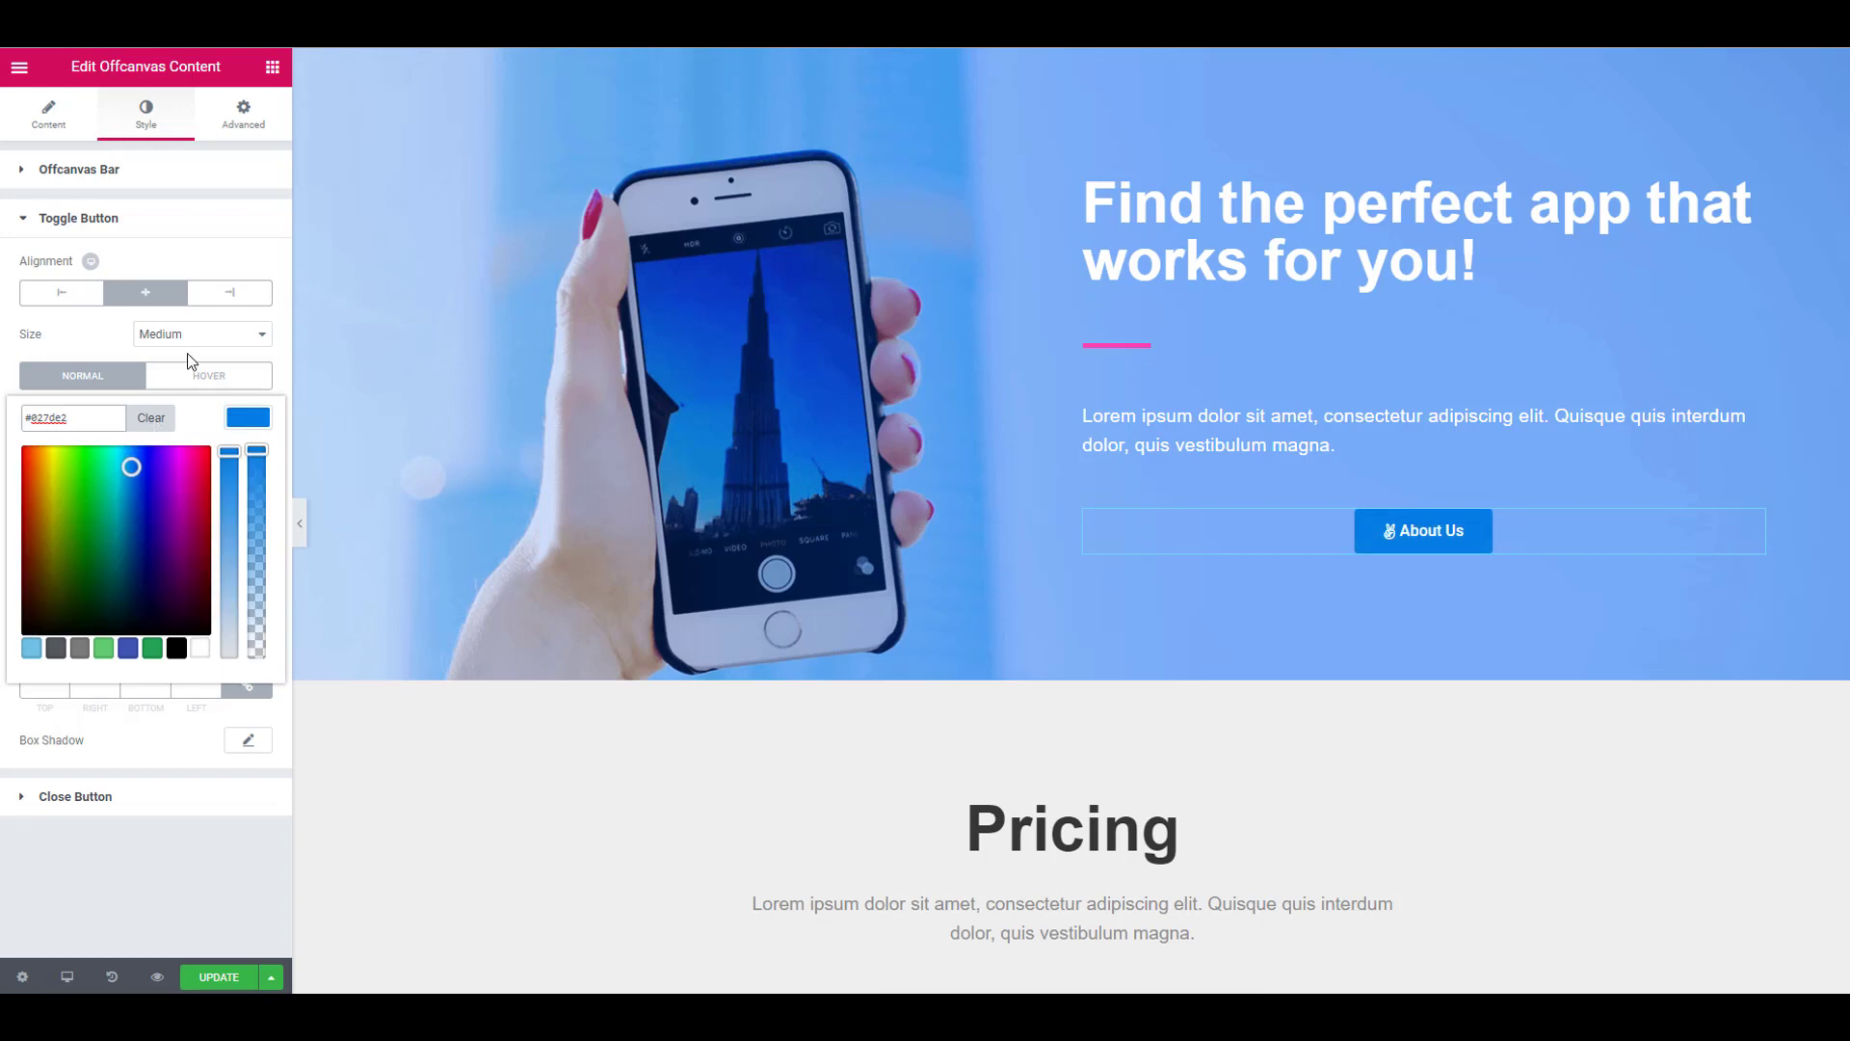
{"action": "left_click", "coordinate": [208, 376]}
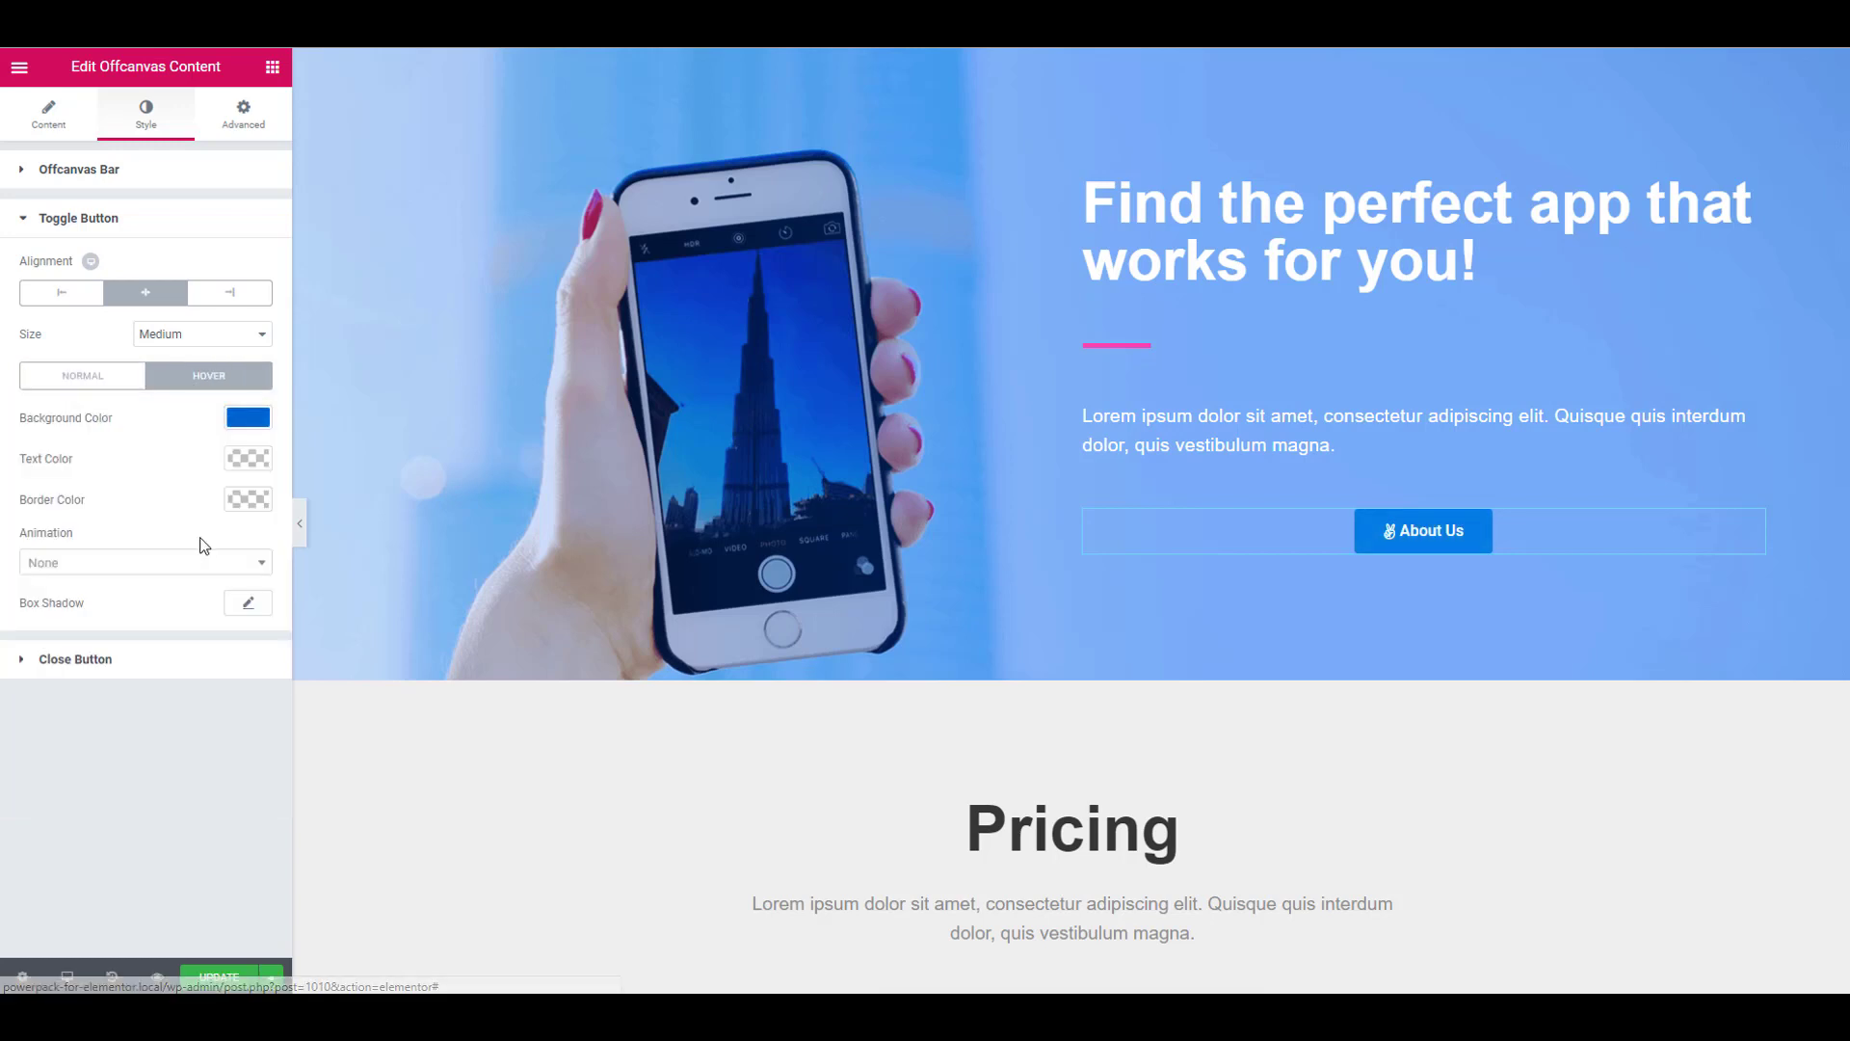
{"action": "left_click", "coordinate": [81, 376]}
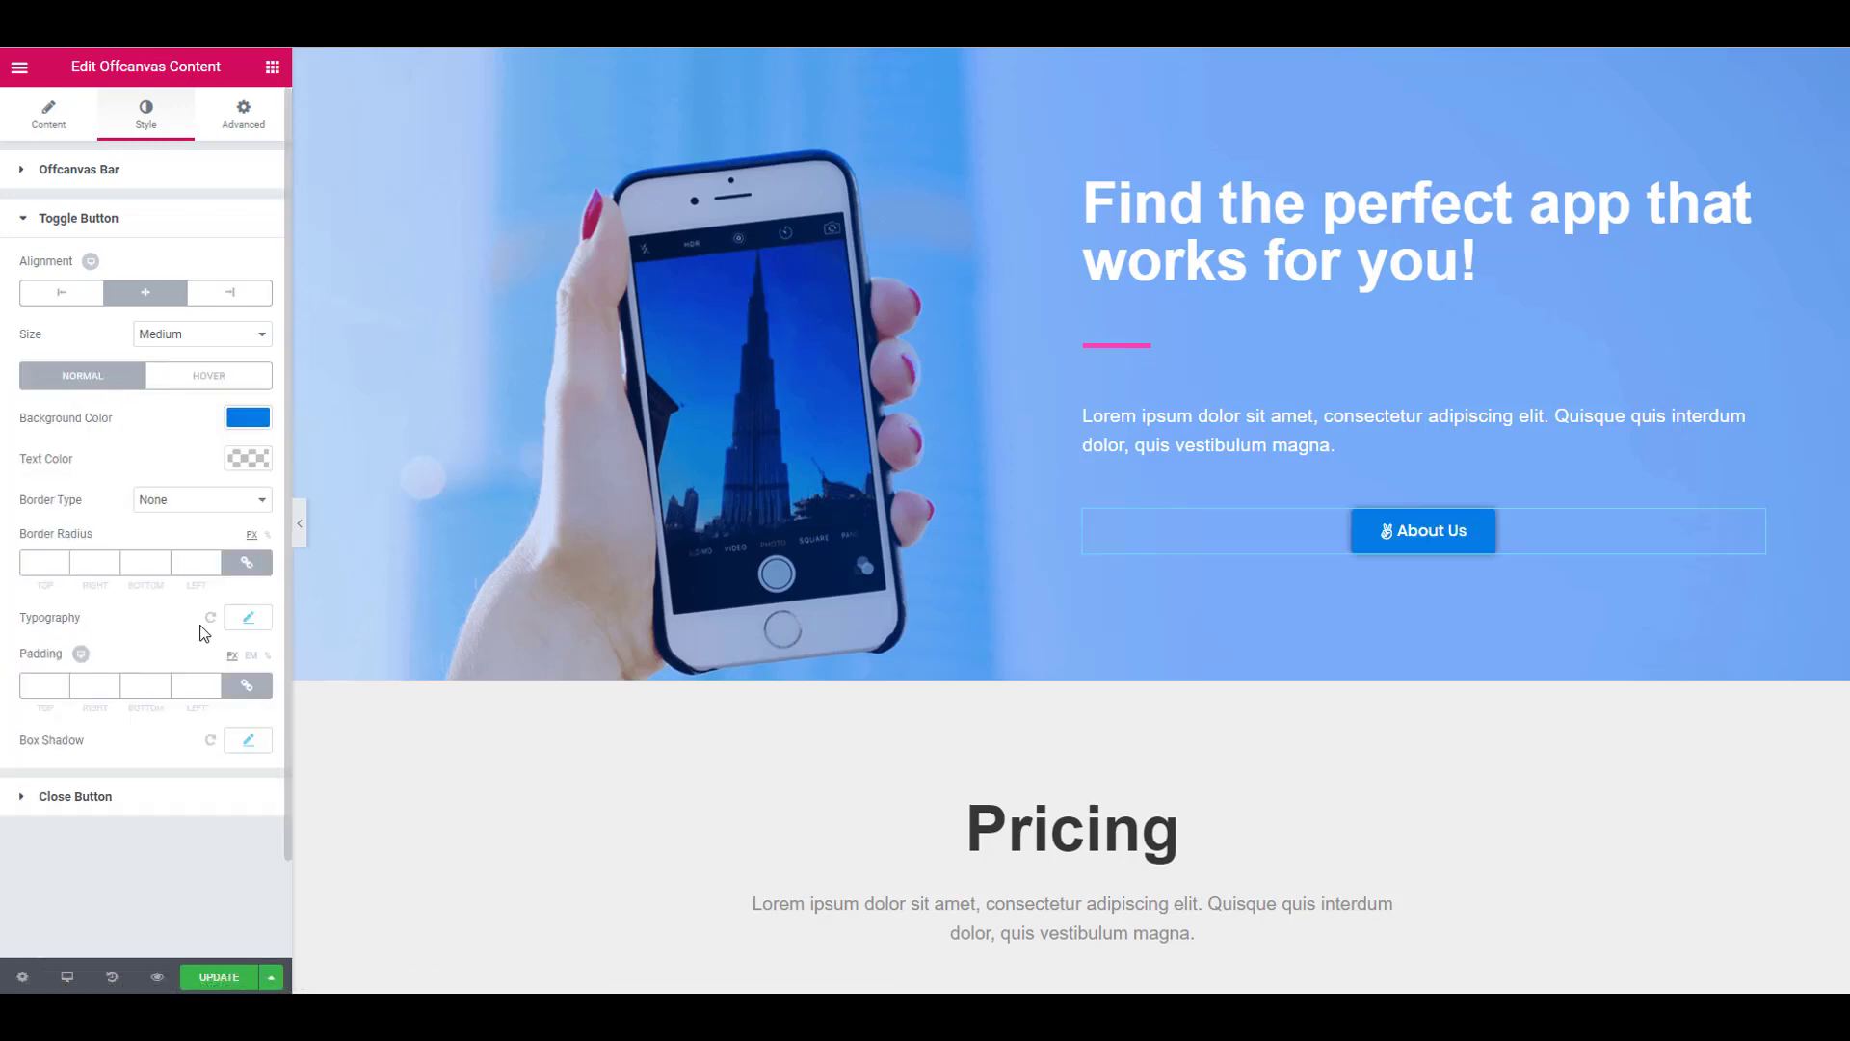
{"action": "left_click", "coordinate": [76, 796]}
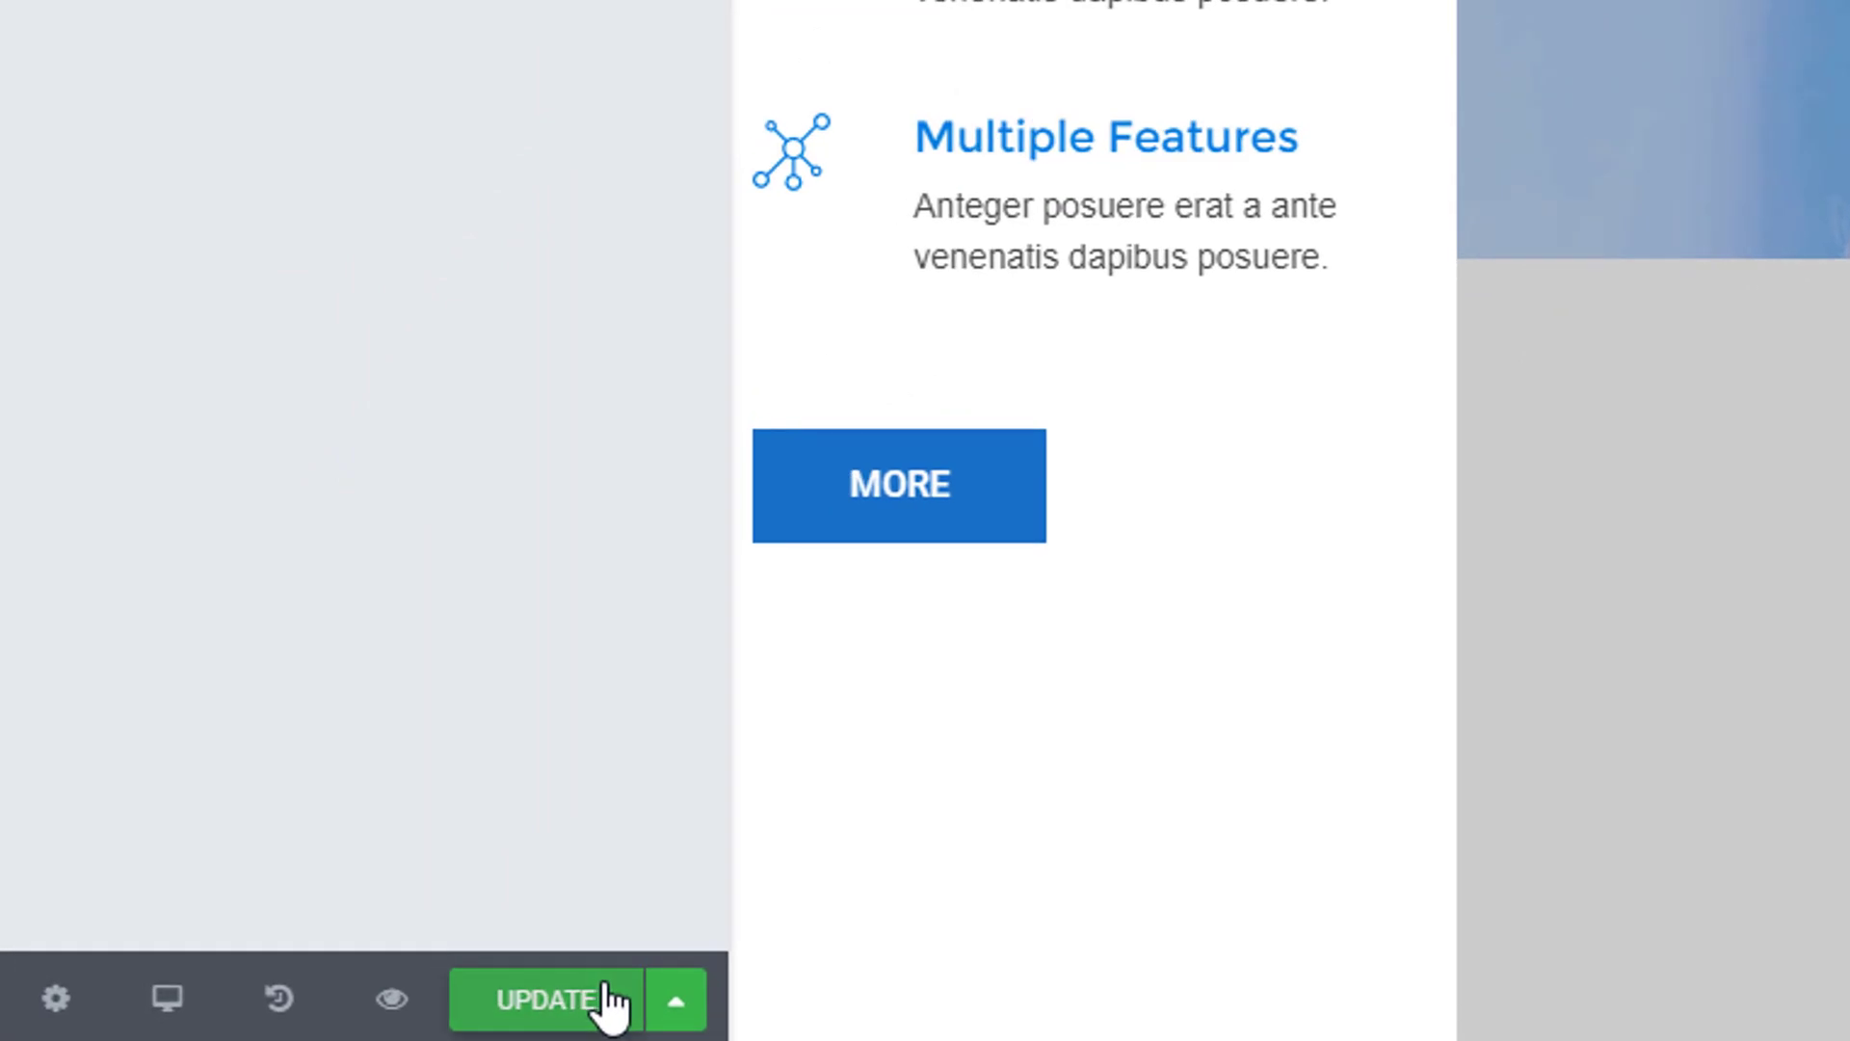
Update the page and preview the live landing page with the blue About Us button
{"action": "left_click", "coordinate": [543, 1001]}
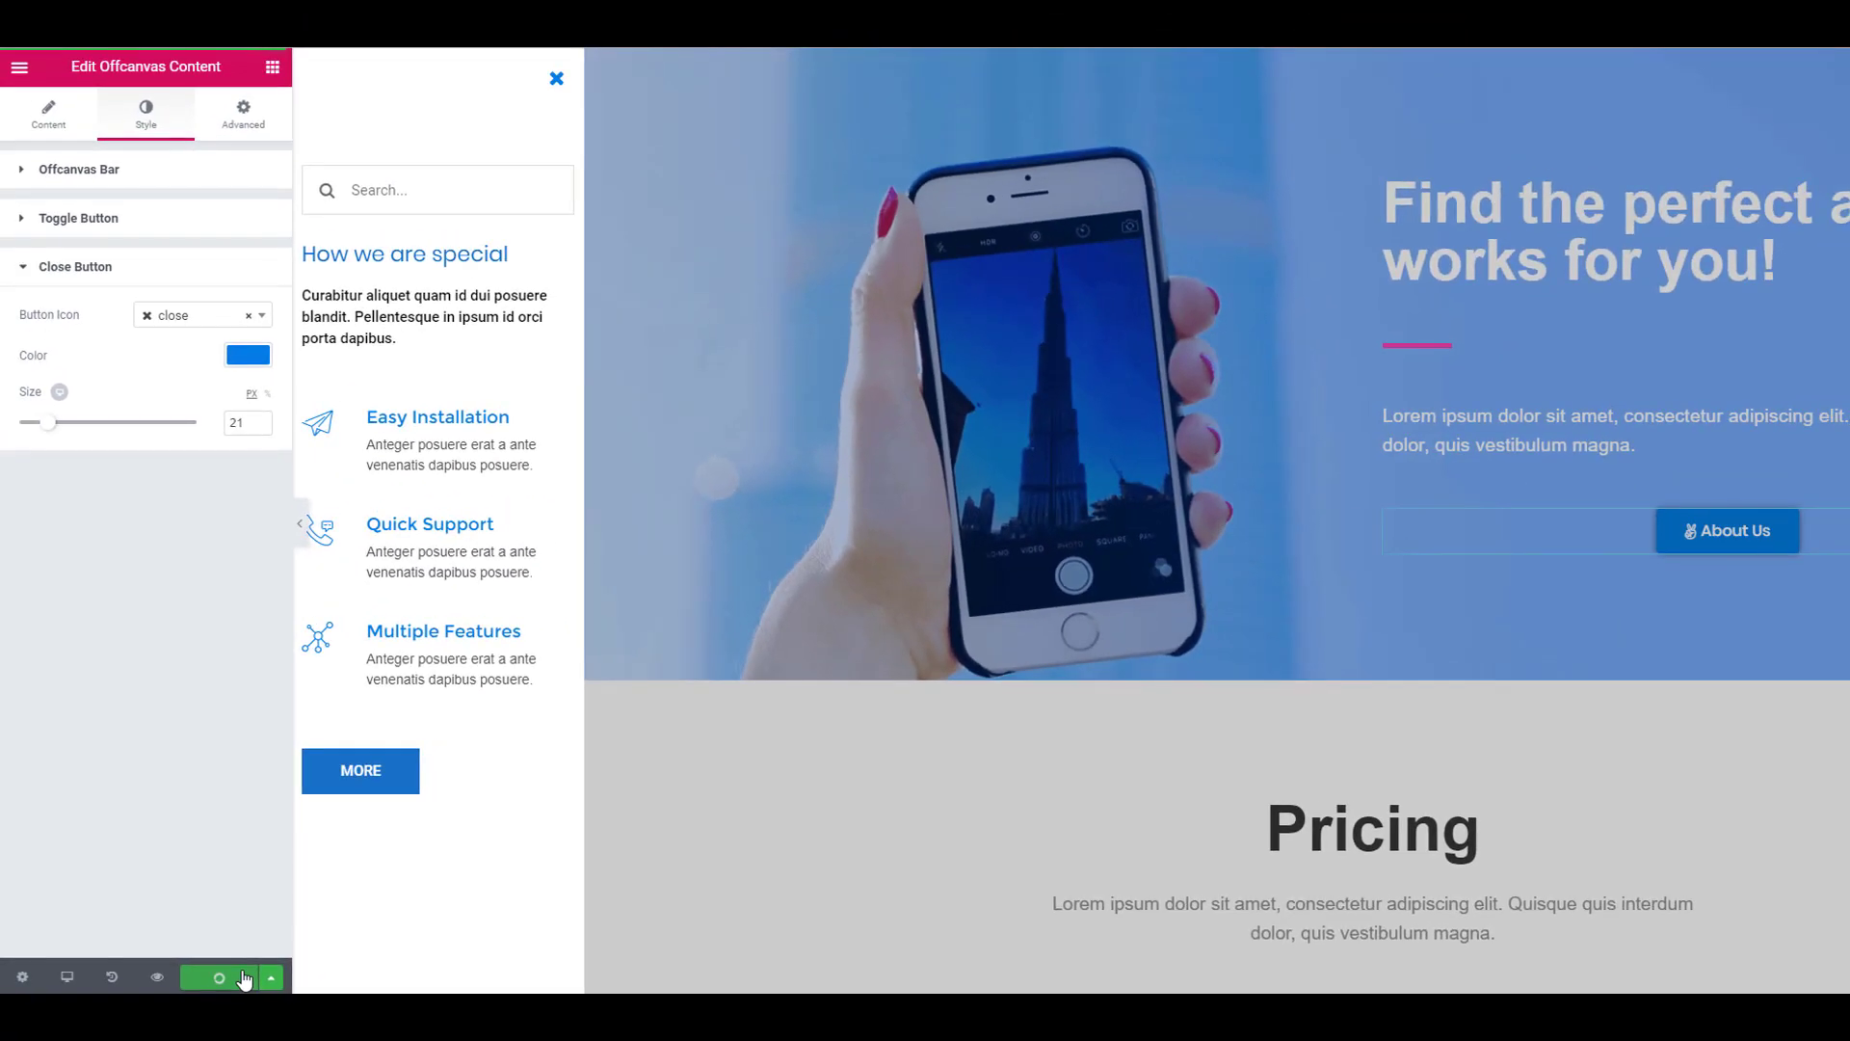
{"action": "left_click", "coordinate": [156, 977]}
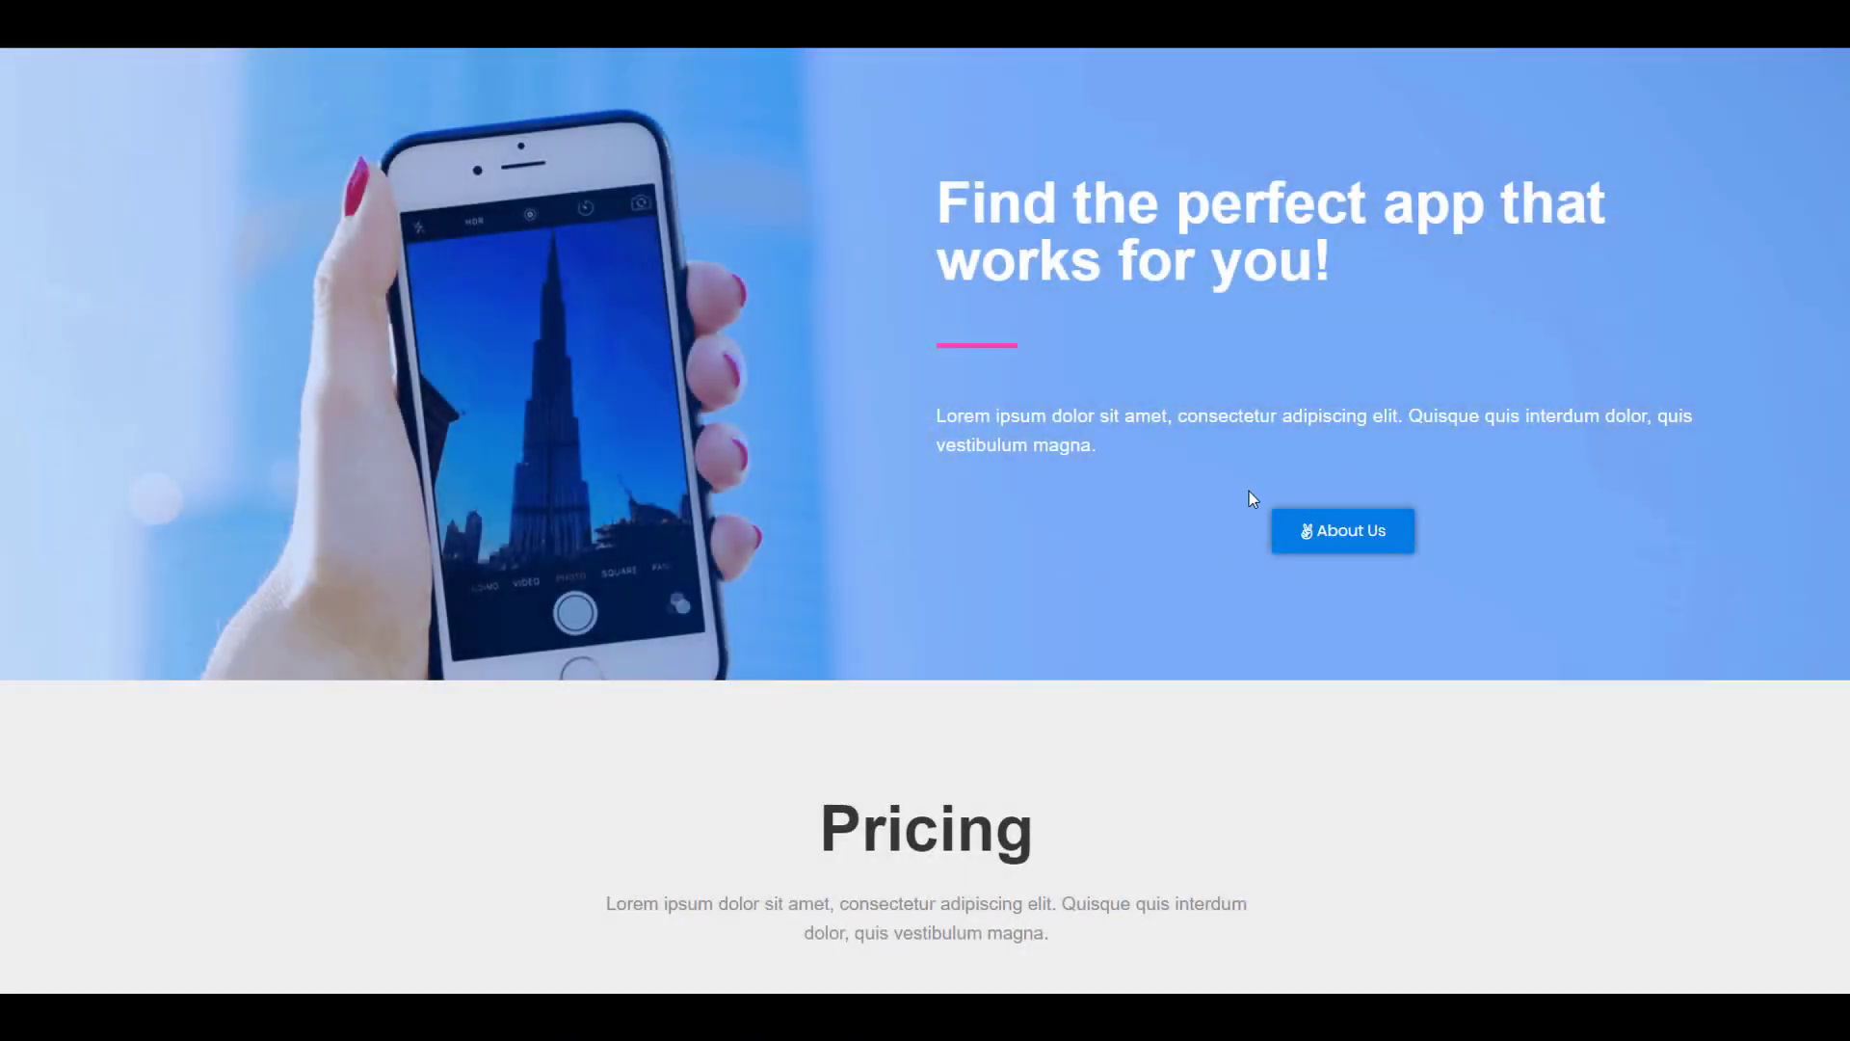
{"action": "left_click", "coordinate": [1344, 530]}
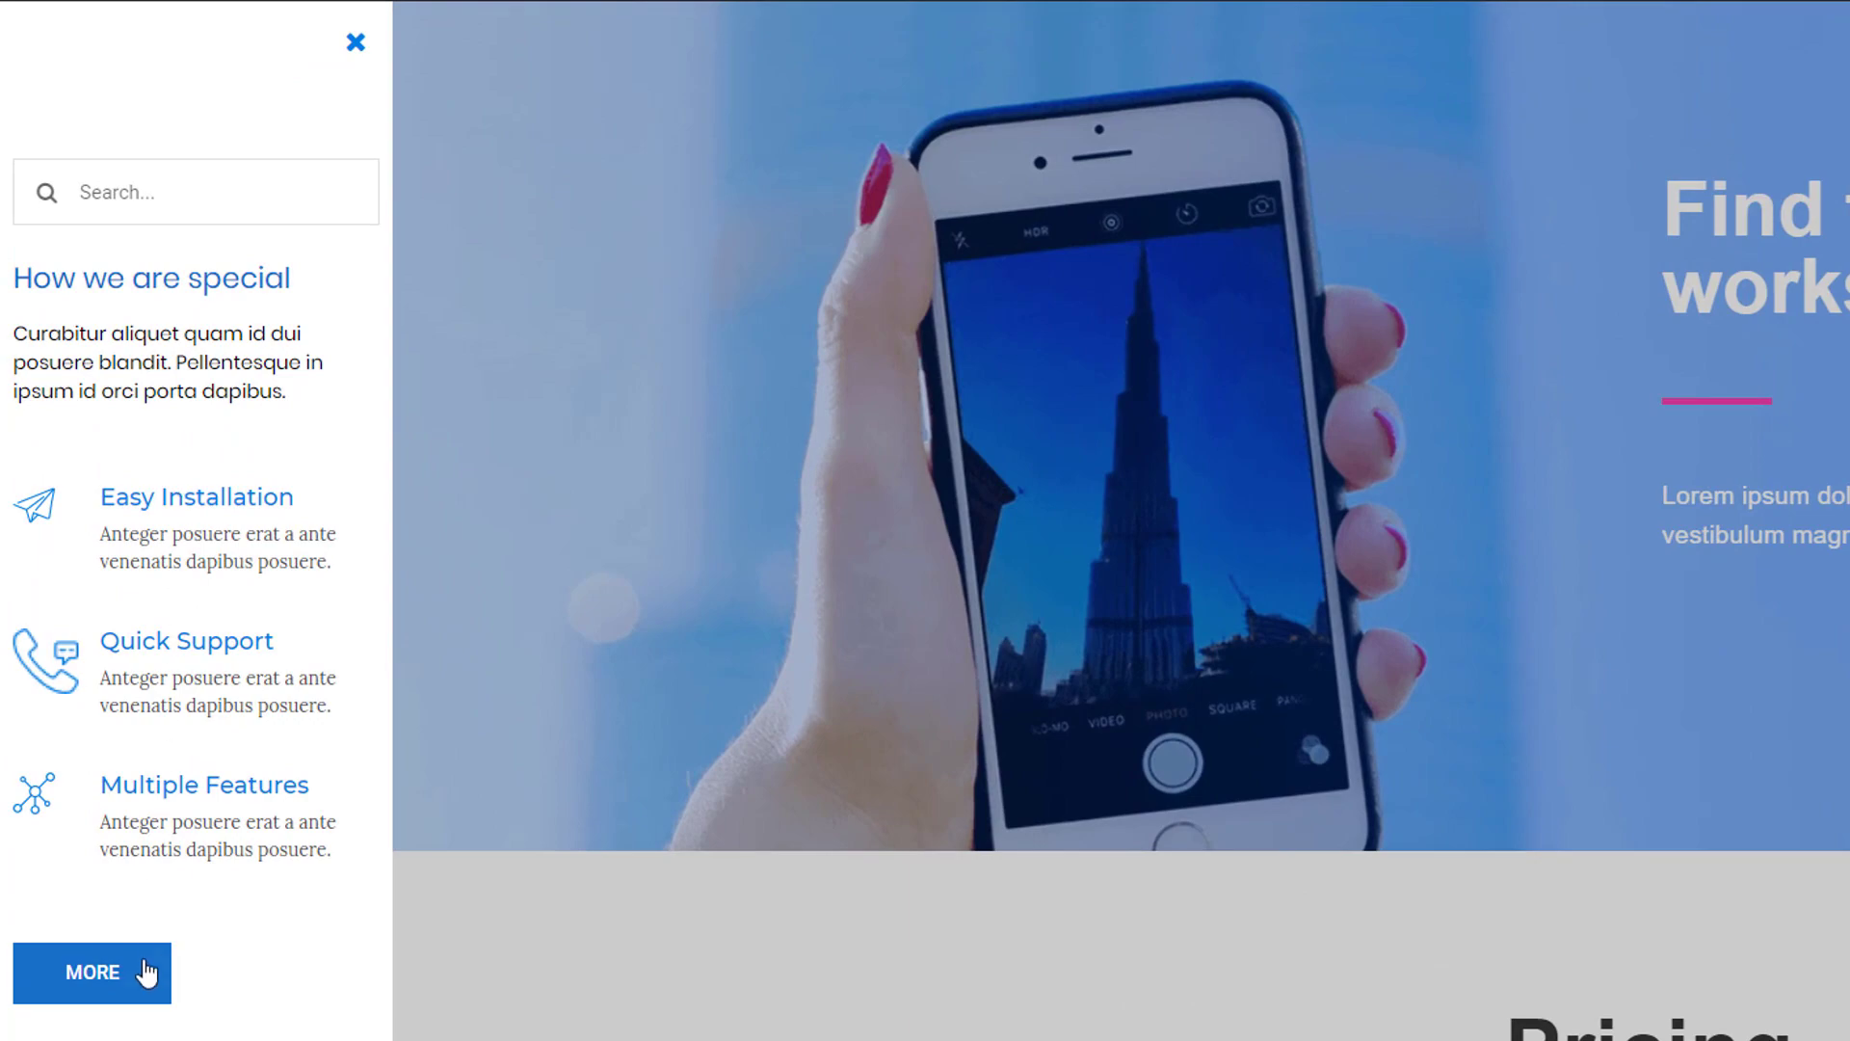
{"action": "left_click", "coordinate": [354, 42]}
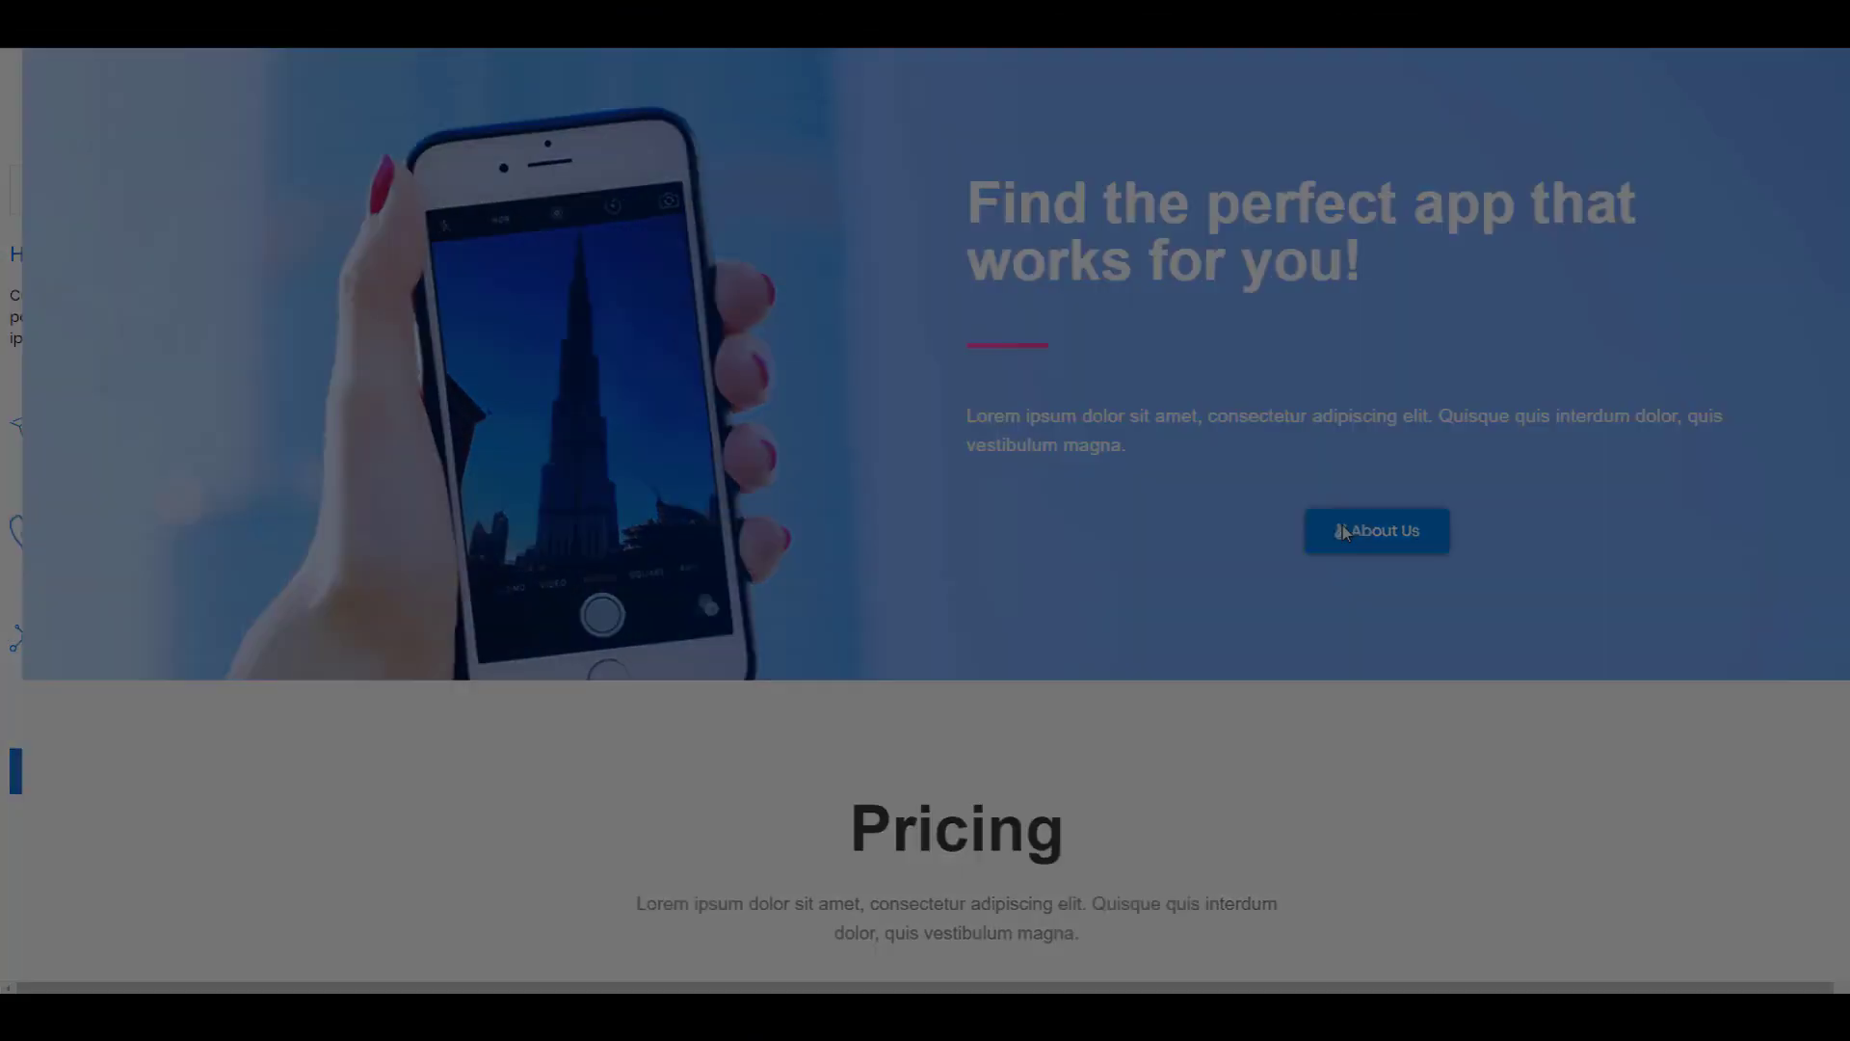